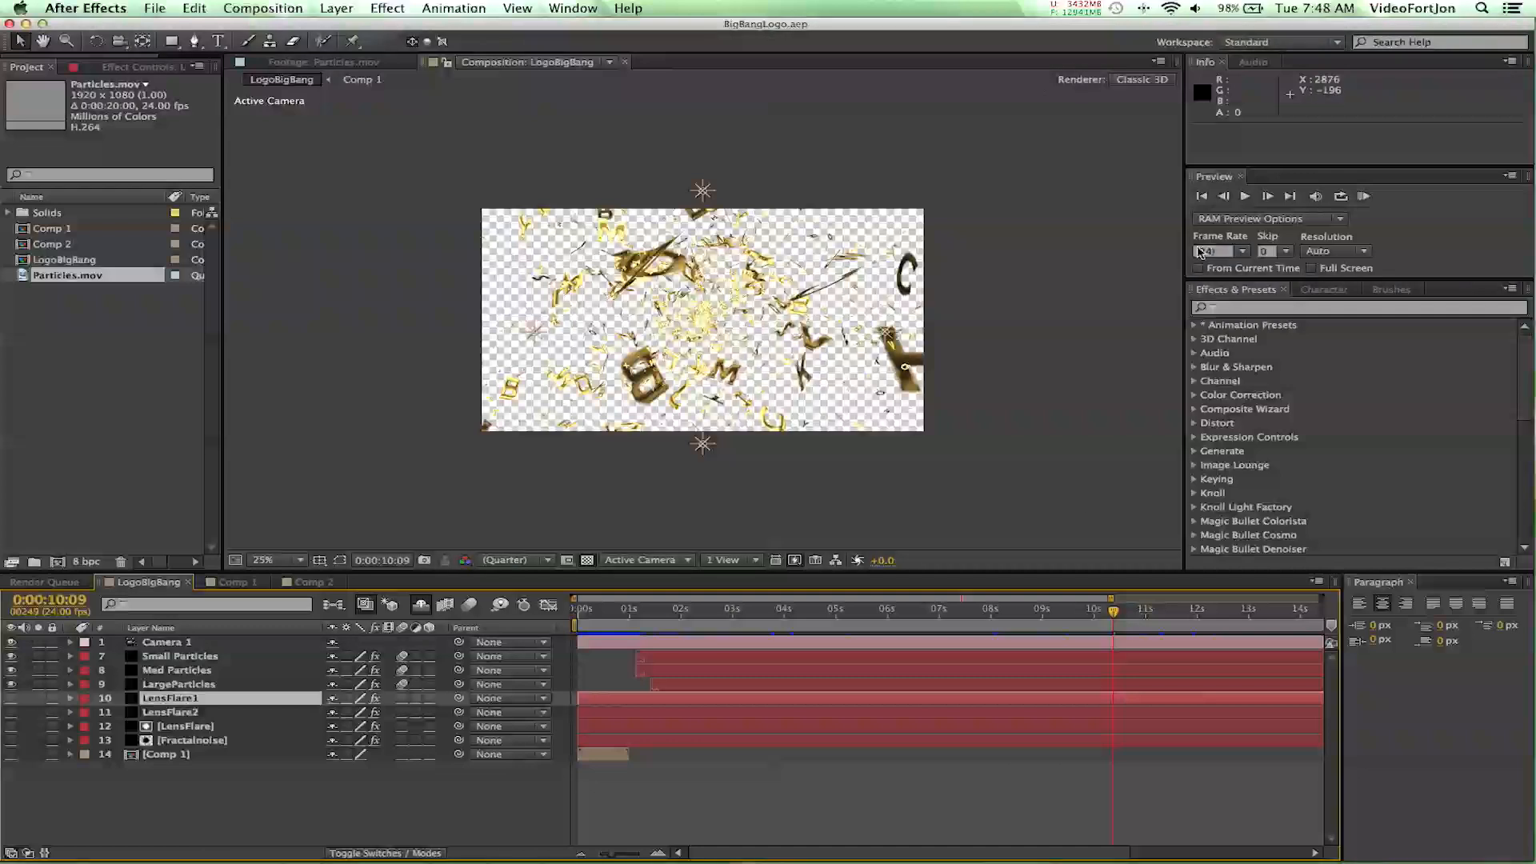
mouse_move(940, 527)
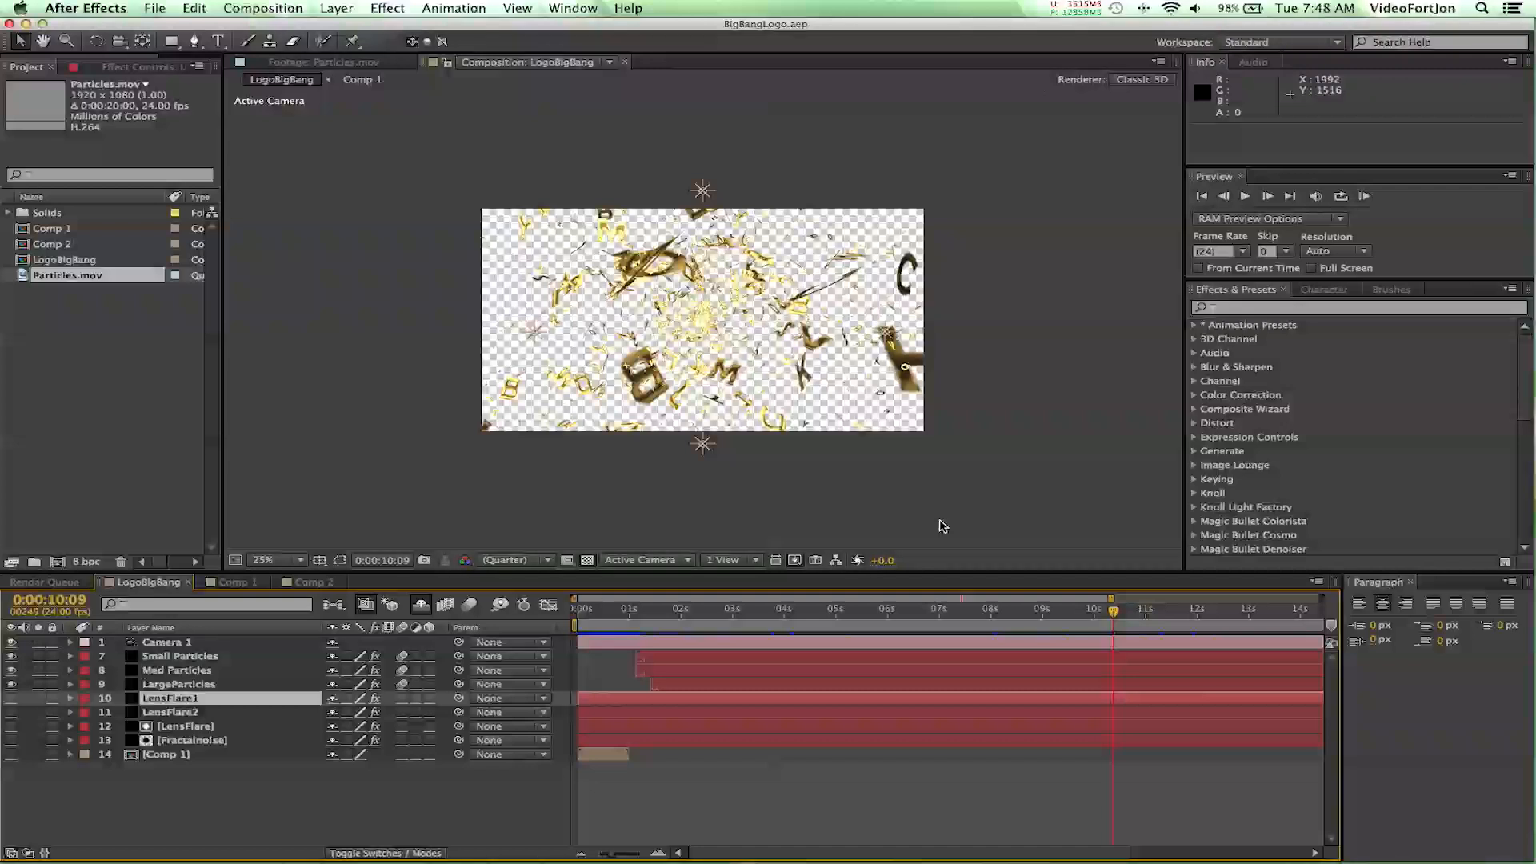
mouse_move(645, 614)
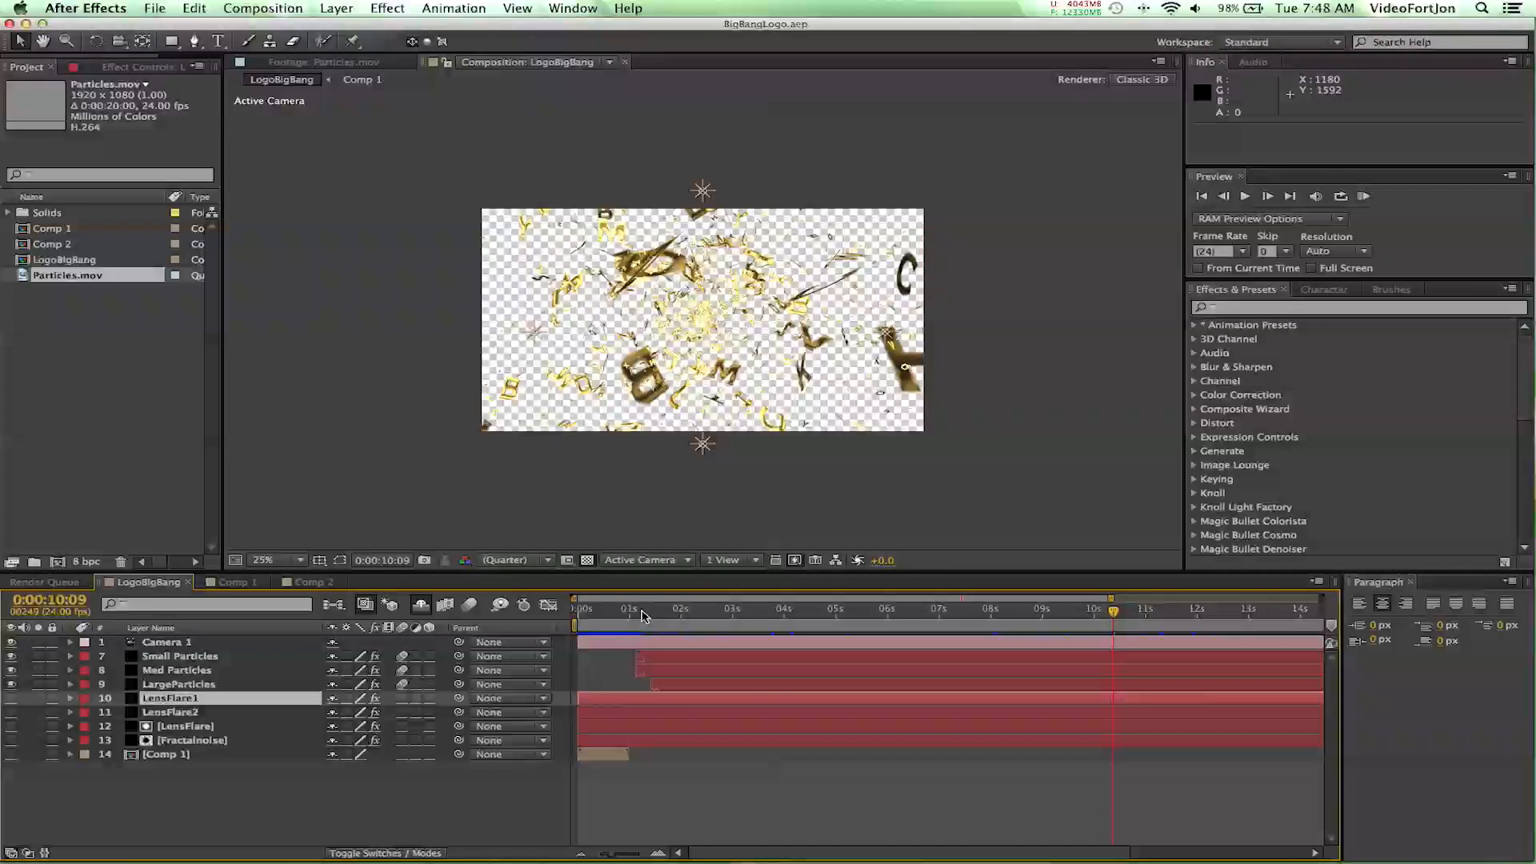
Scrub the timeline through the particle explosion to a frame just after ten seconds.
click(743, 610)
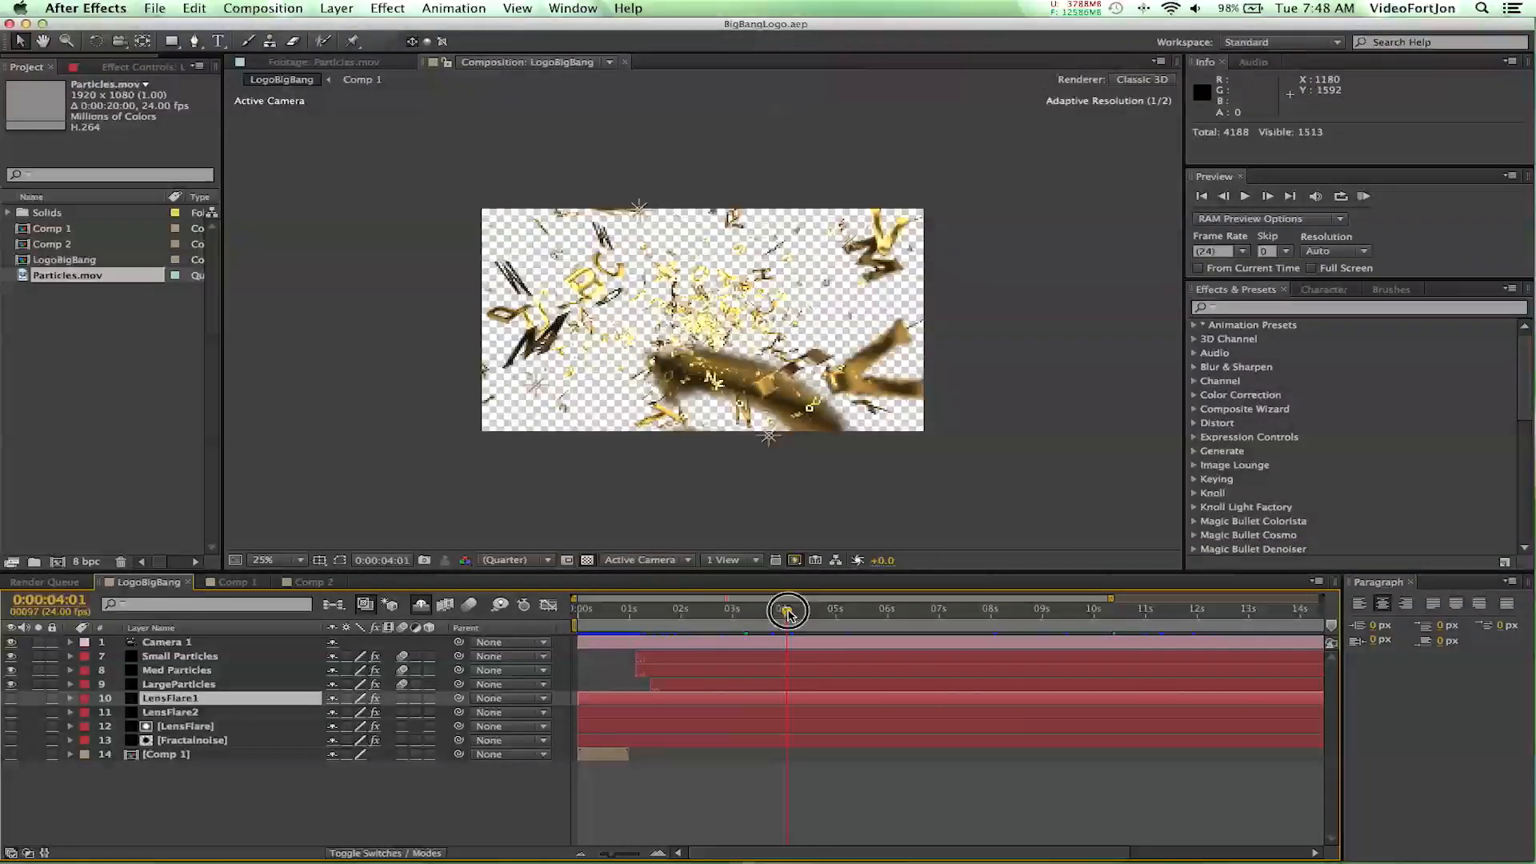
drag(789, 609, 987, 627)
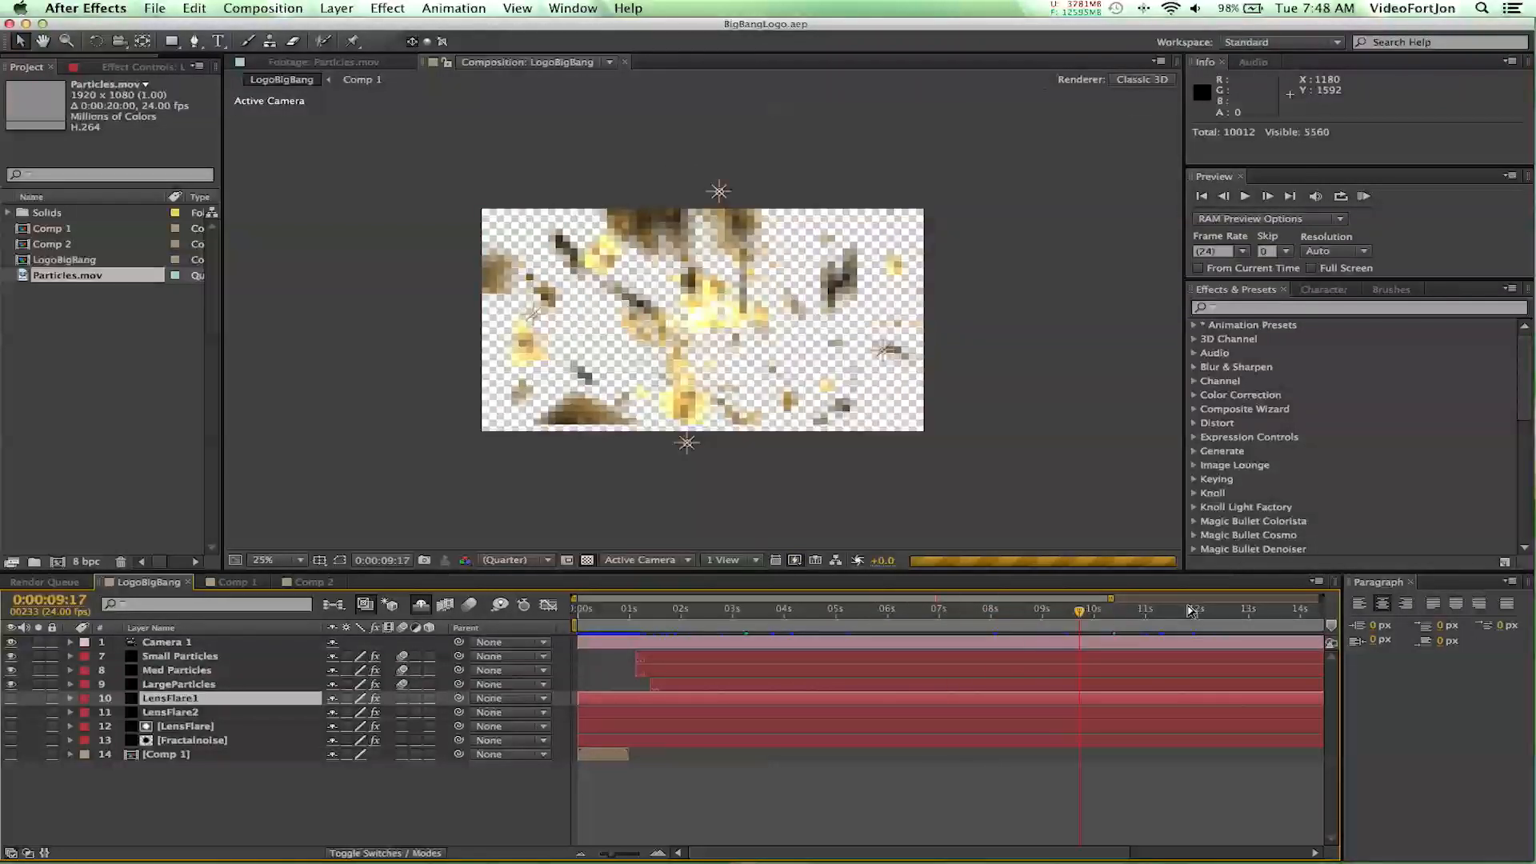
click(1185, 608)
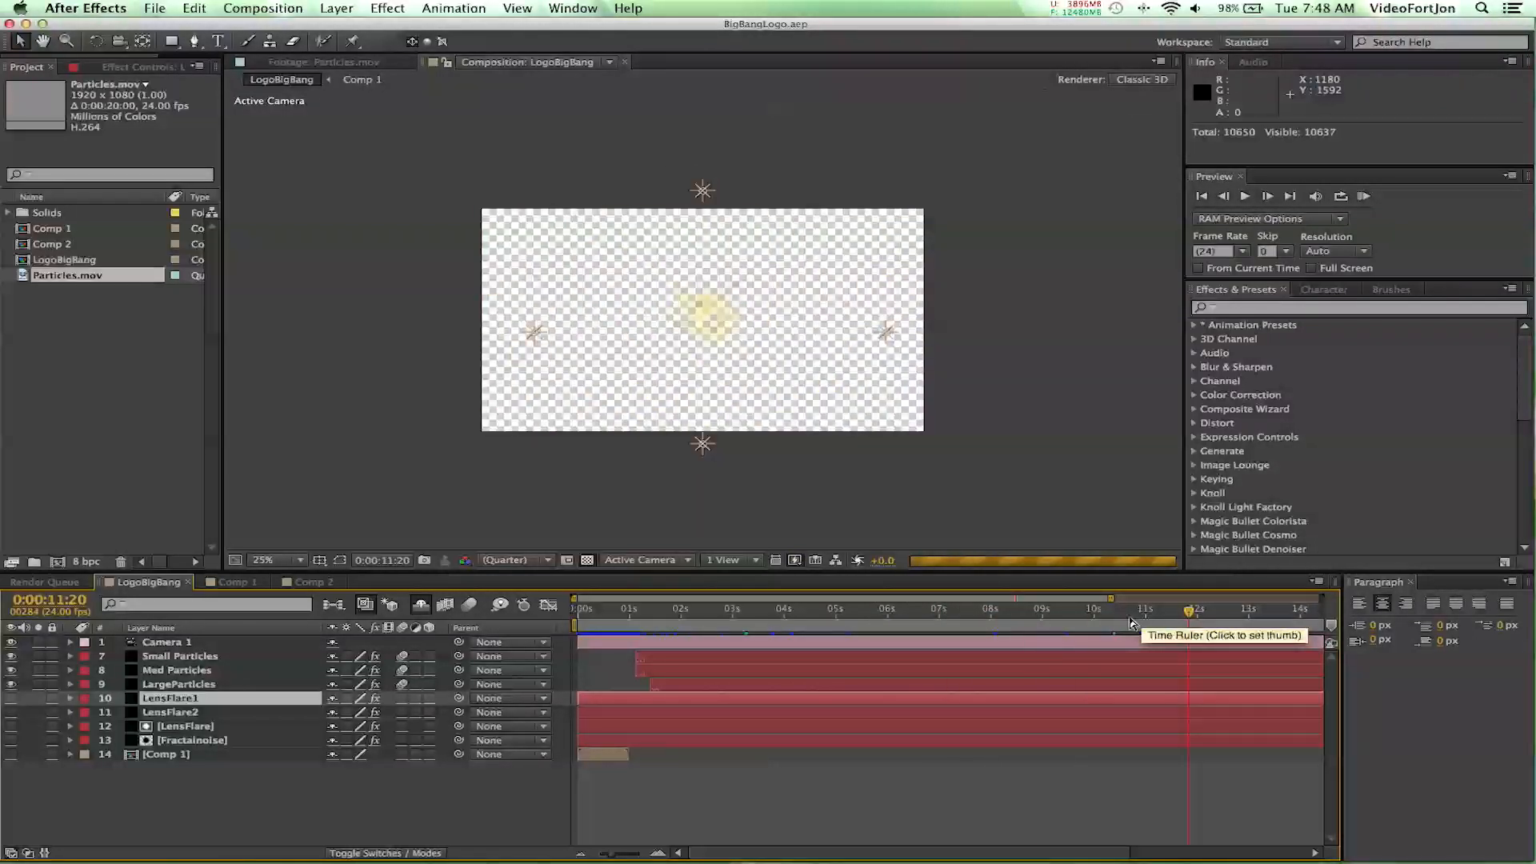
click(1131, 621)
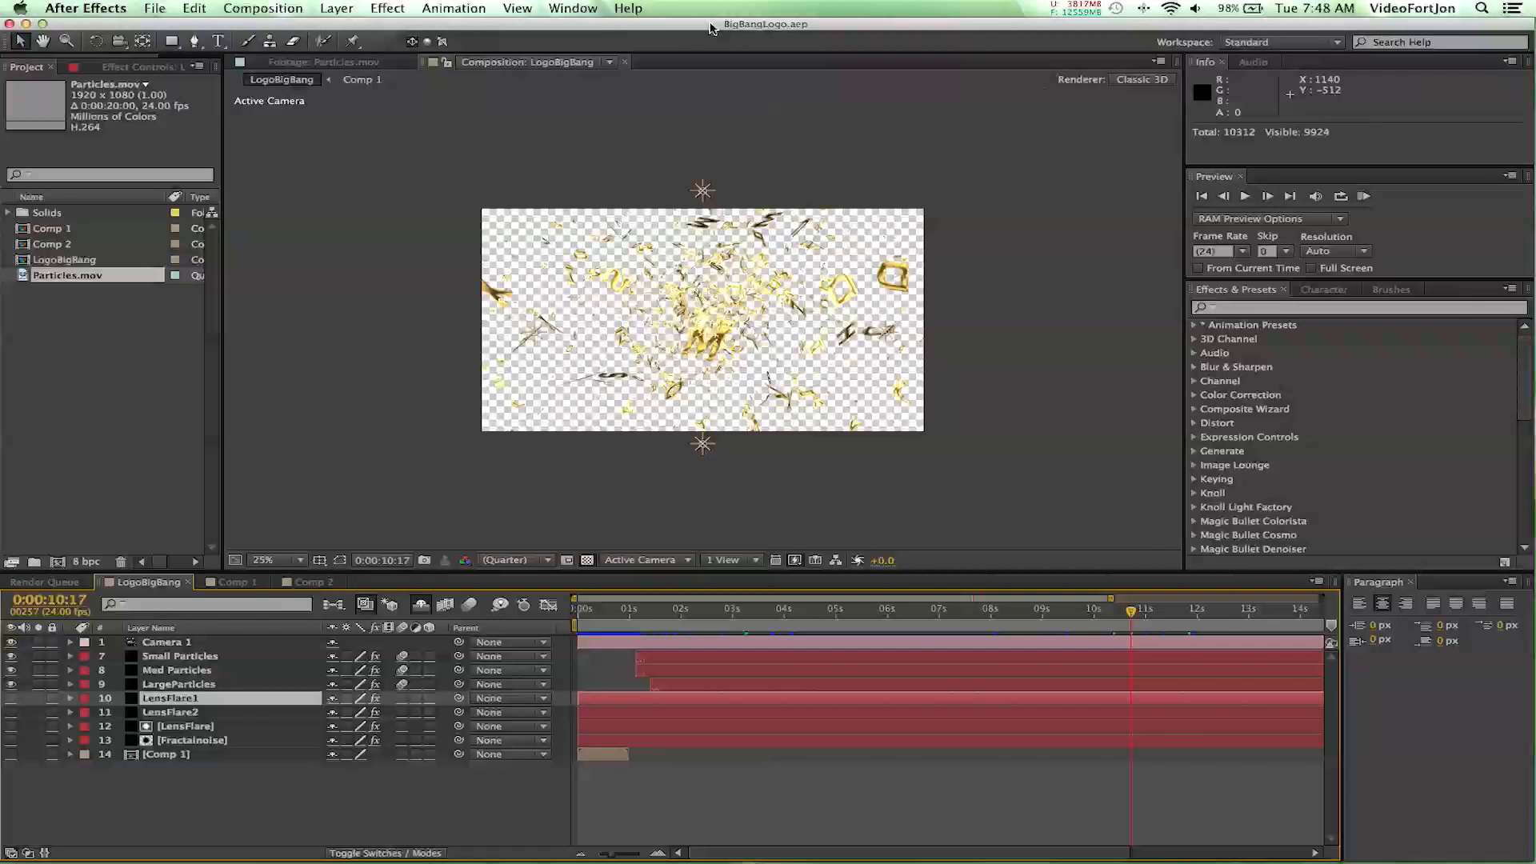
mouse_move(945, 81)
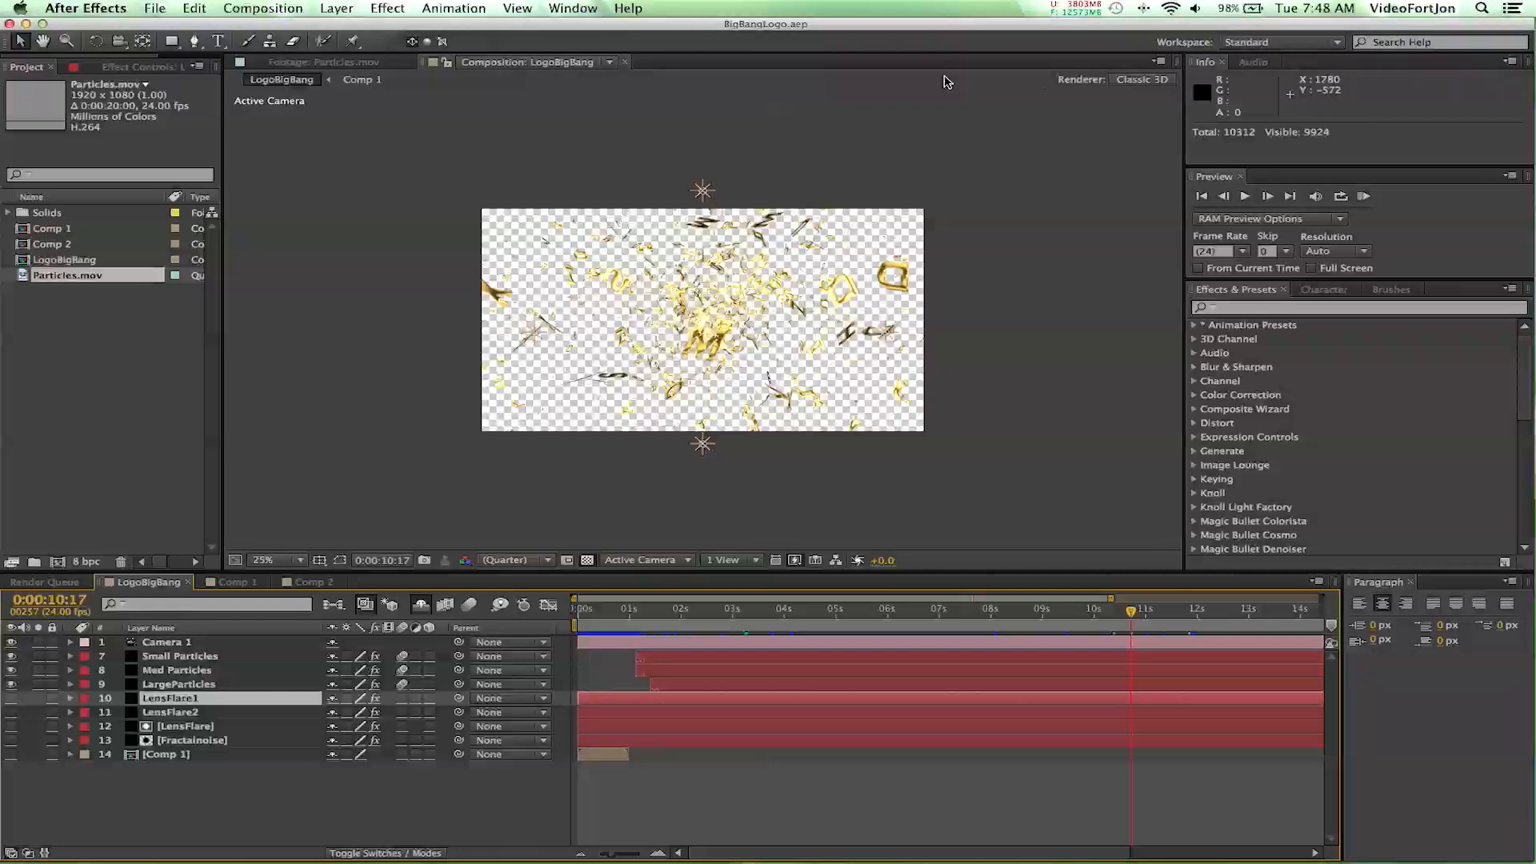
mouse_move(953, 336)
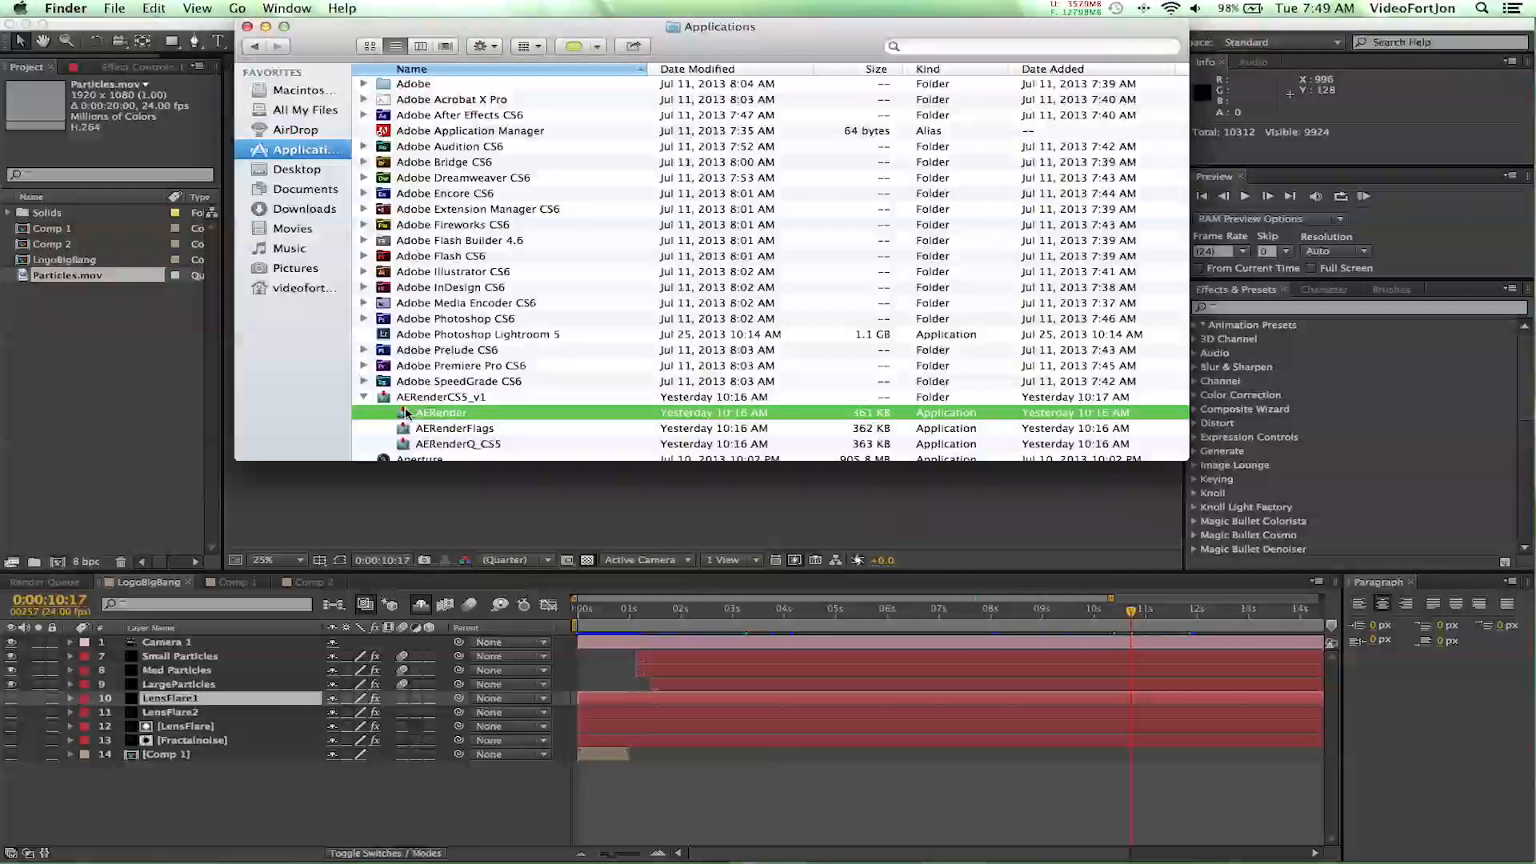
Show the AERender droplet's package contents and expand Contents > Resources > Scripts.
right_click(441, 413)
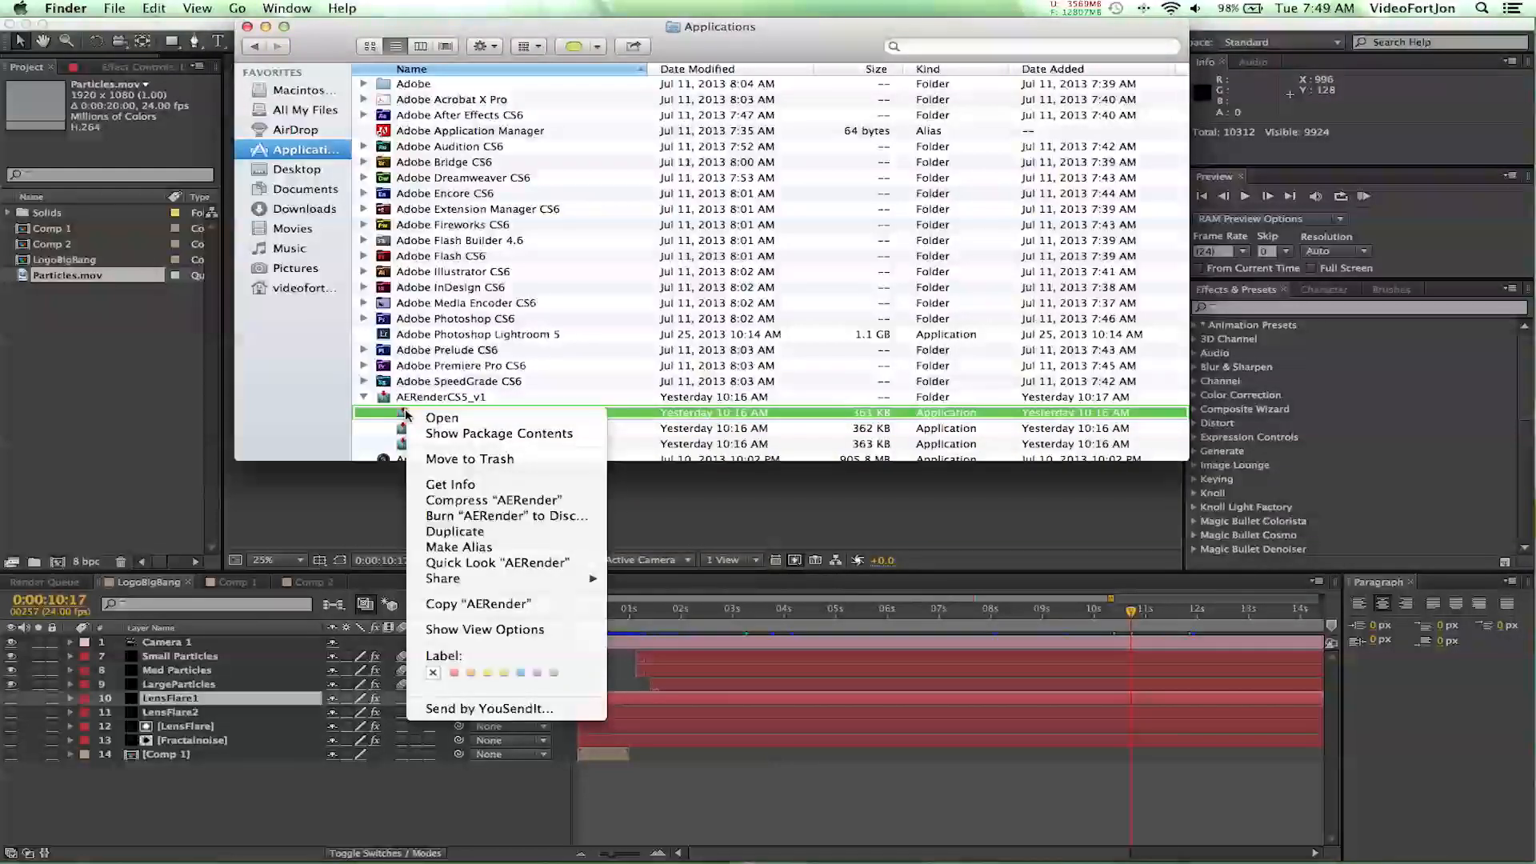
click(441, 418)
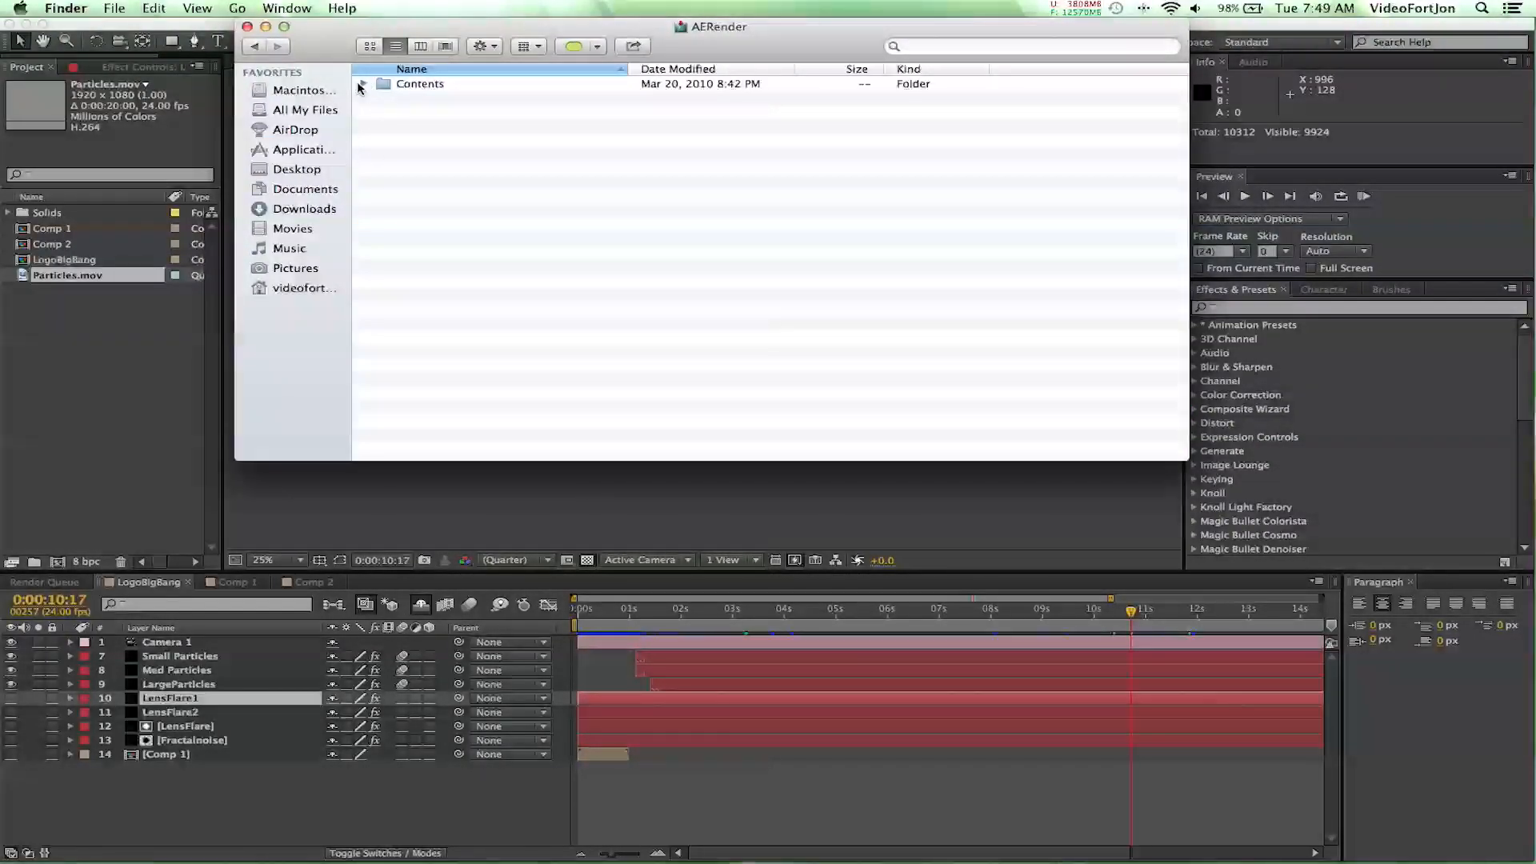
click(363, 83)
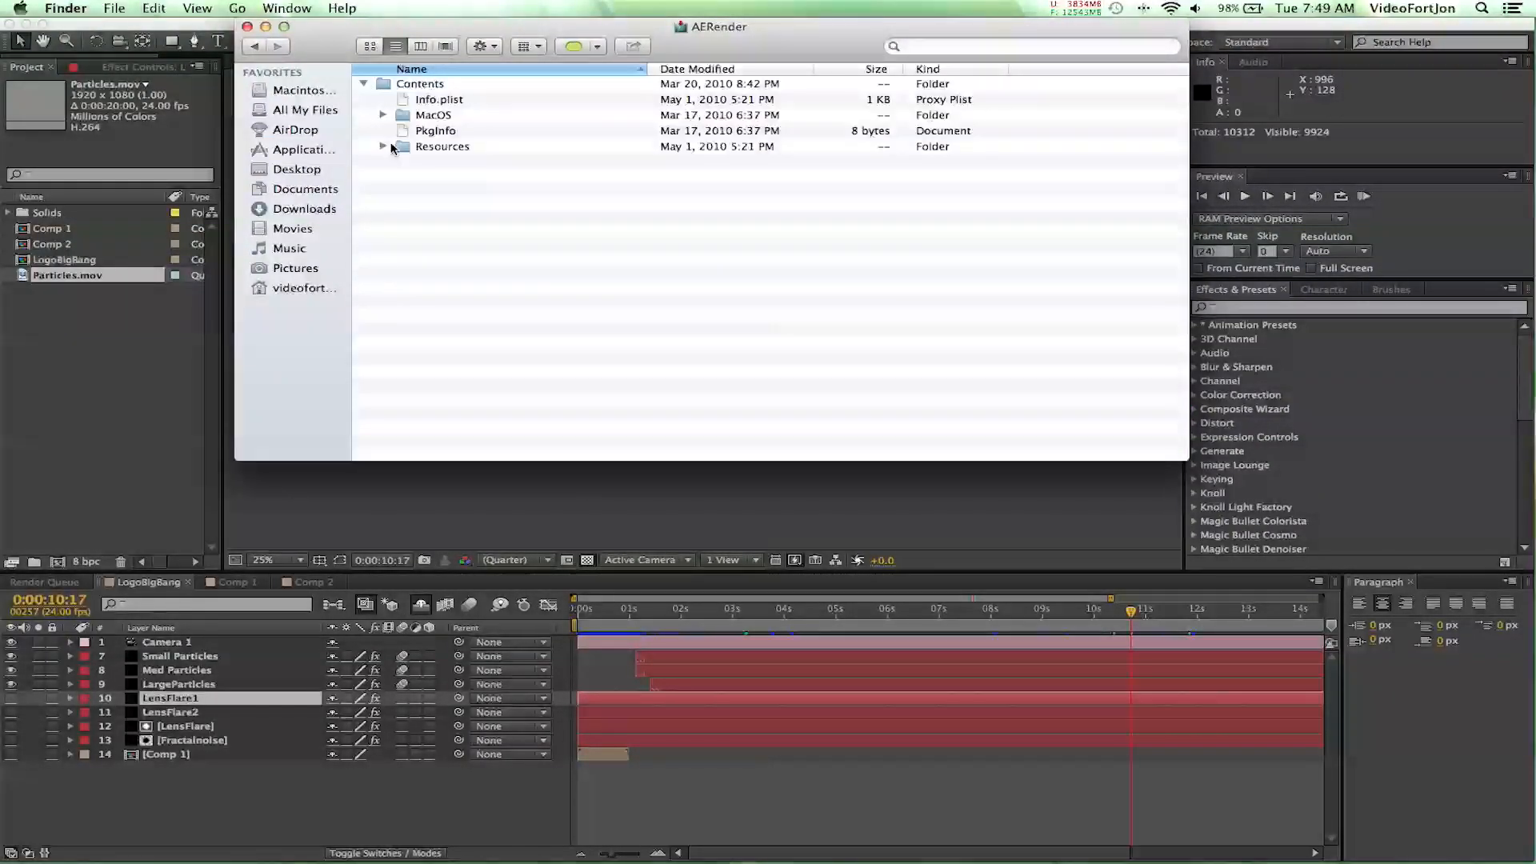
click(384, 146)
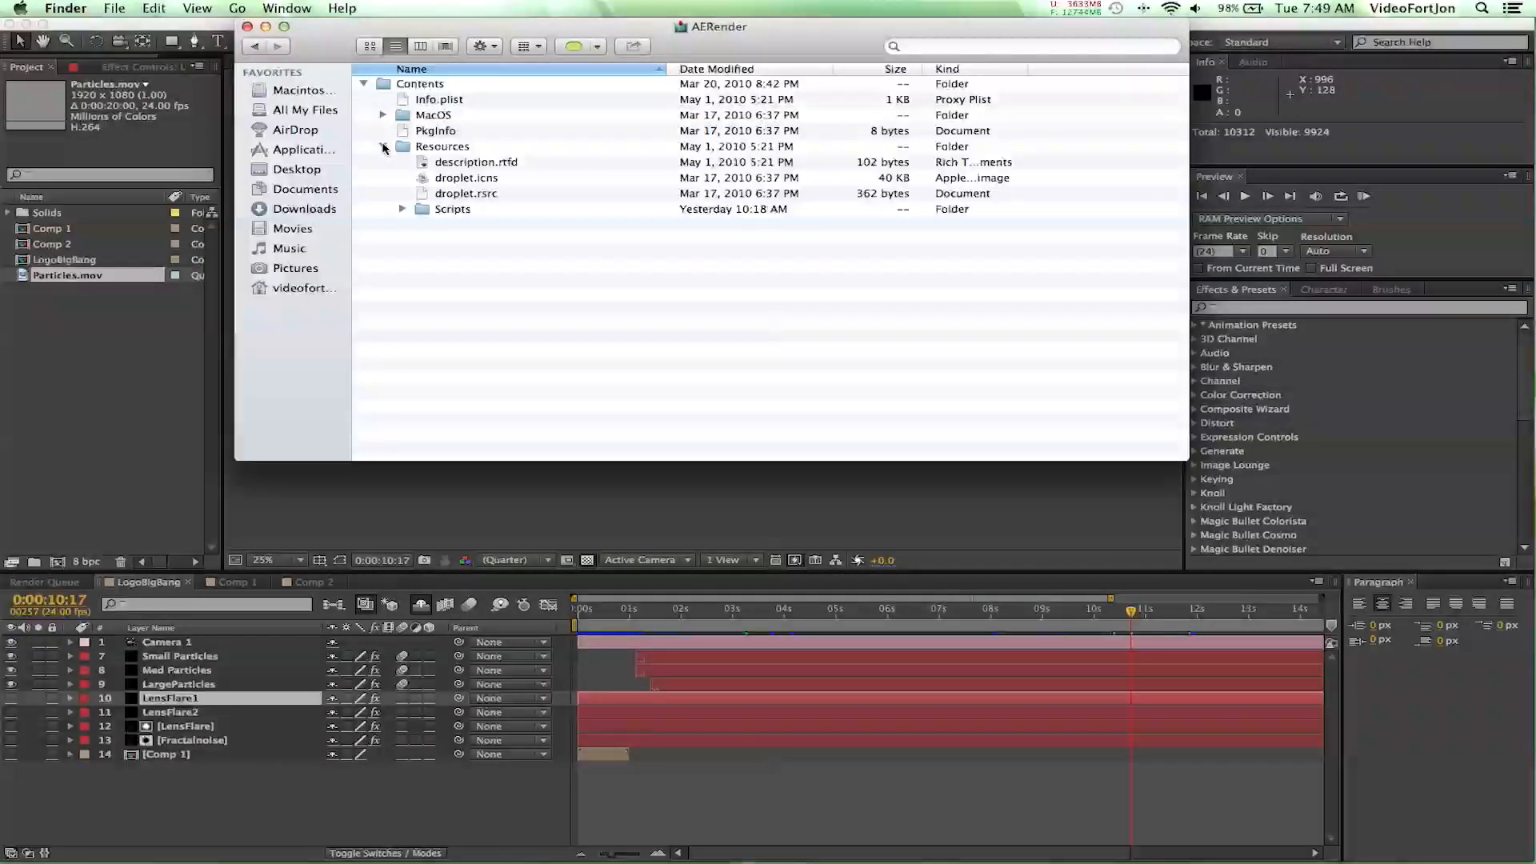
click(402, 207)
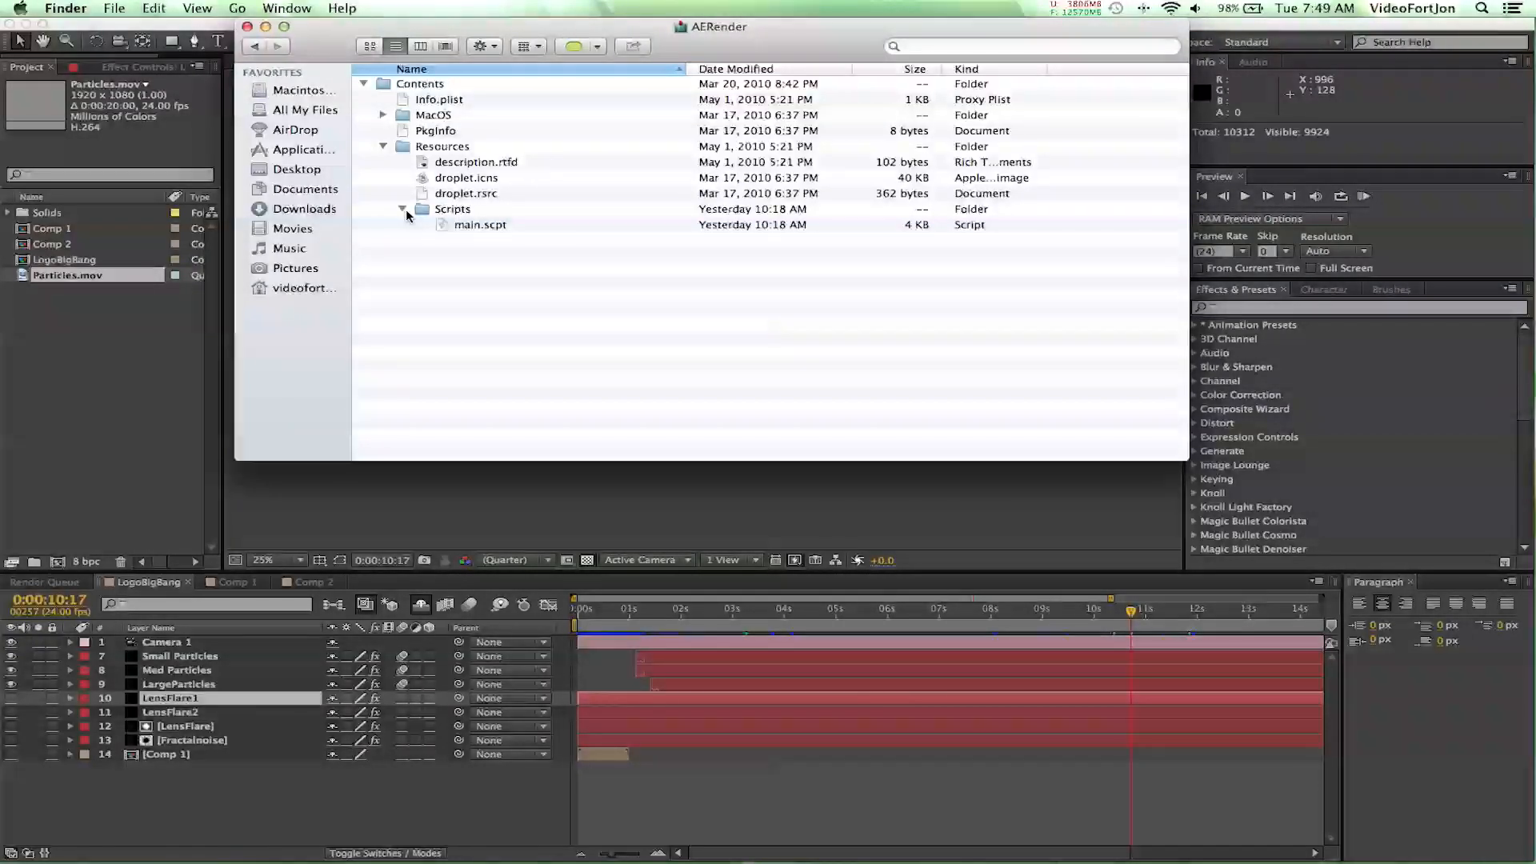
Open main.scpt from the Scripts folder in AppleScript Editor.
click(480, 224)
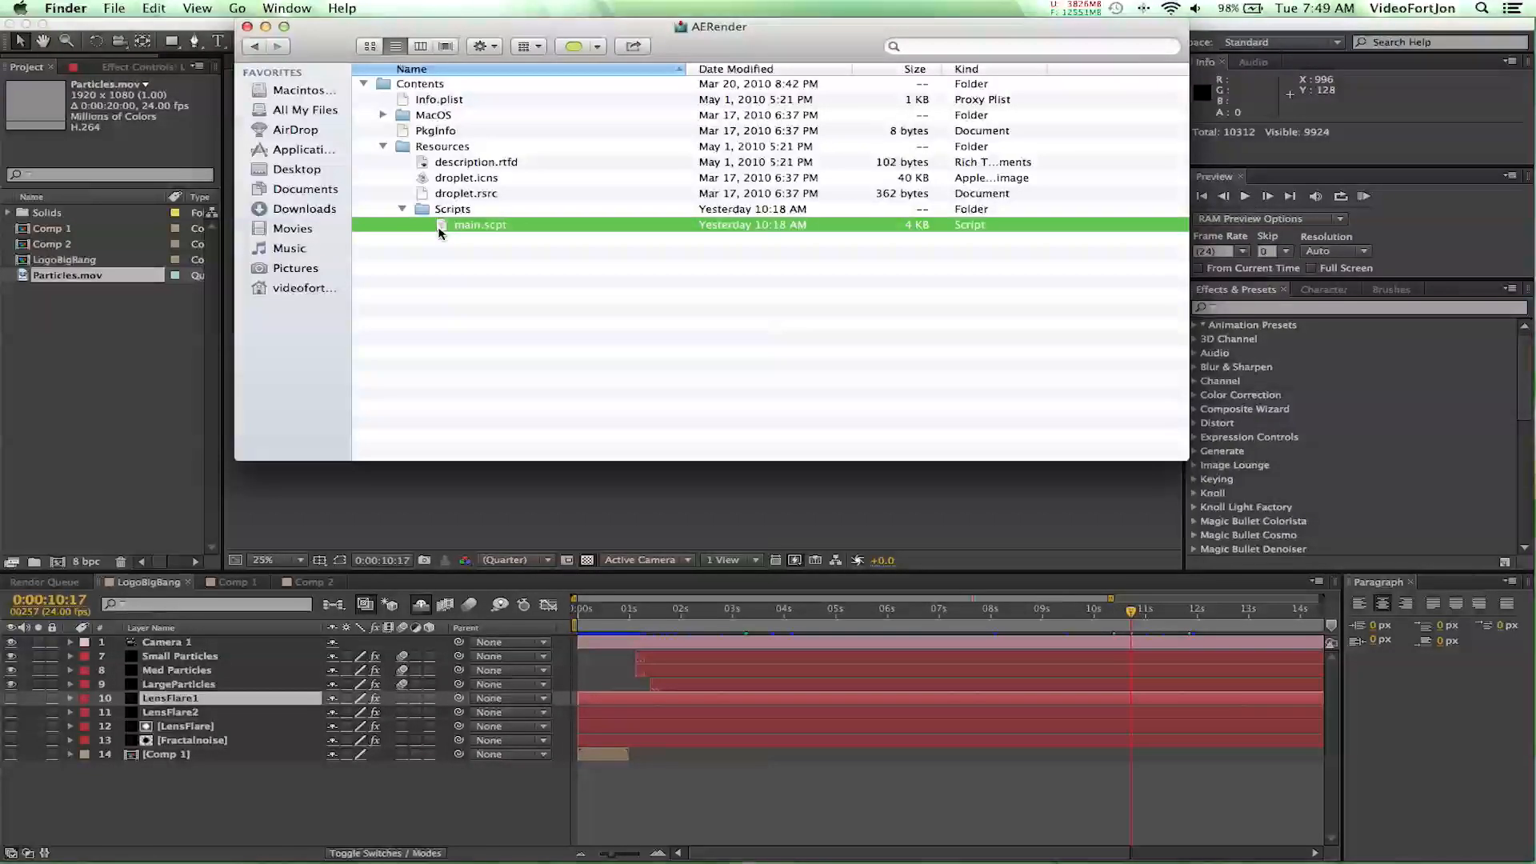
double_click(480, 224)
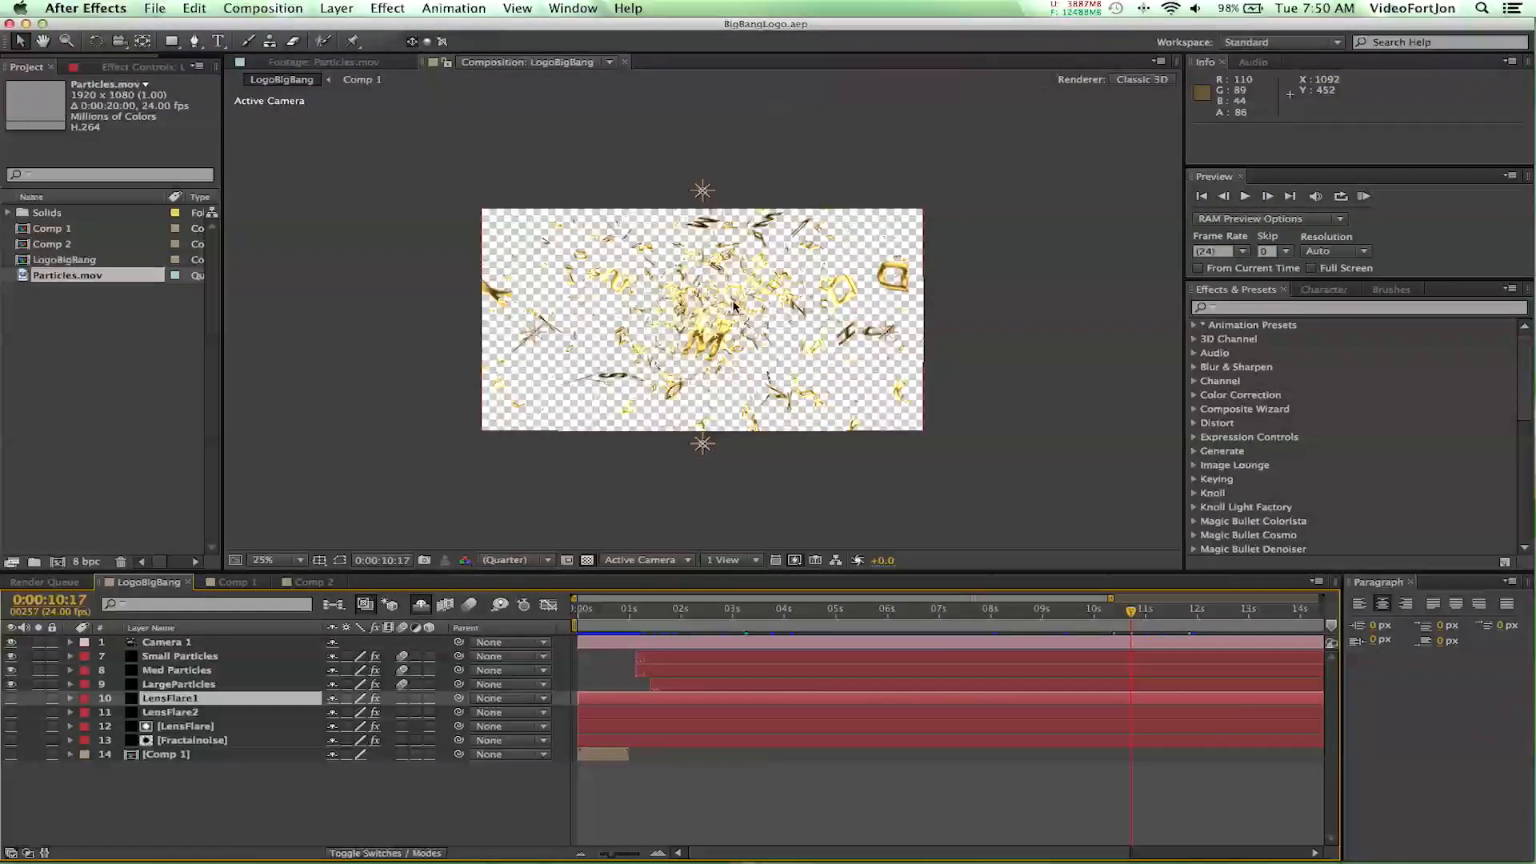
mouse_move(700, 471)
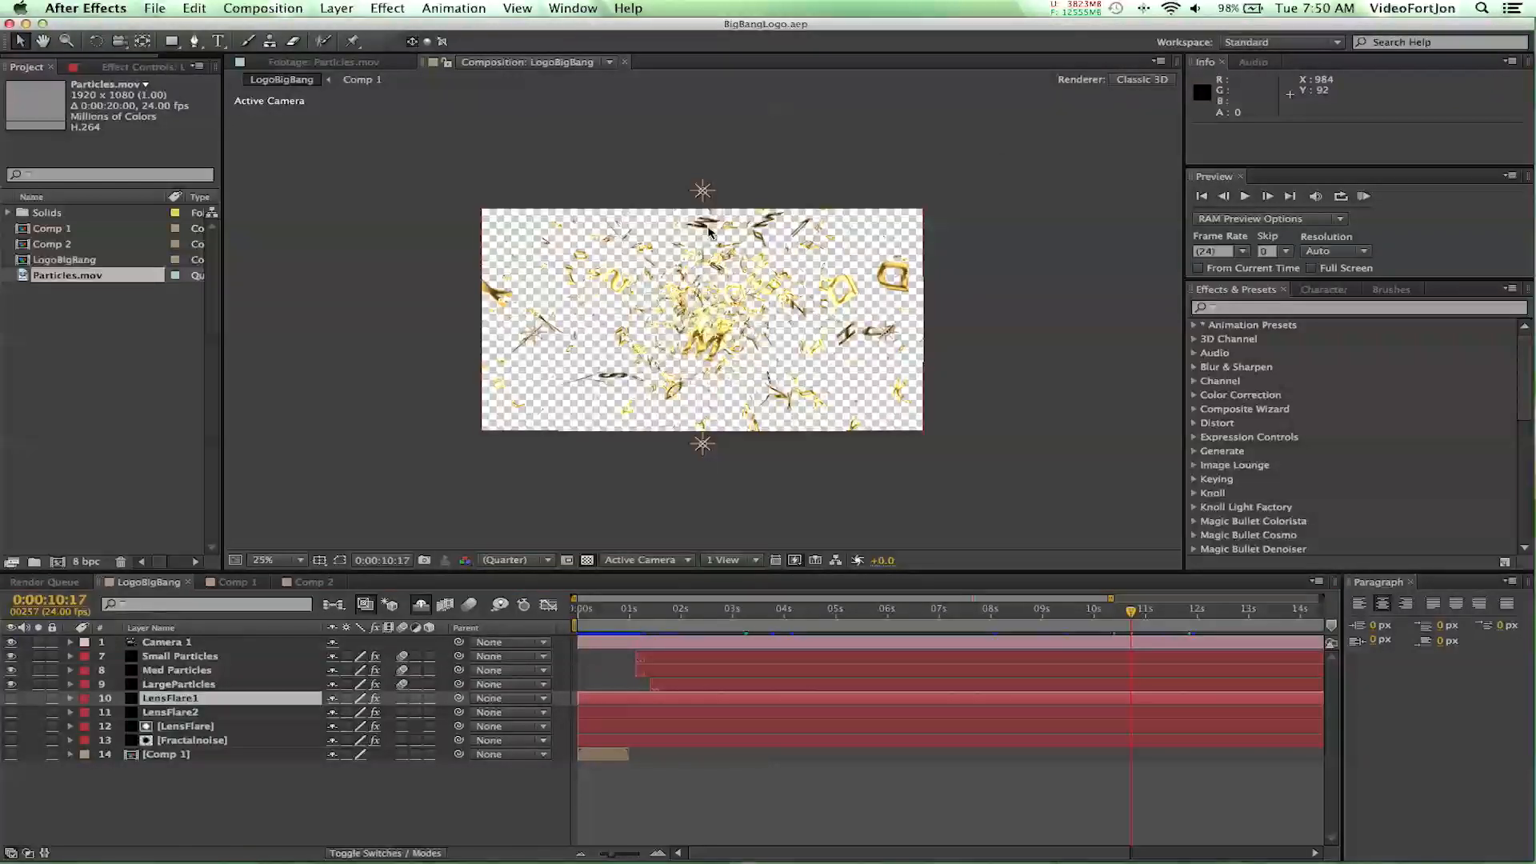
mouse_move(878, 145)
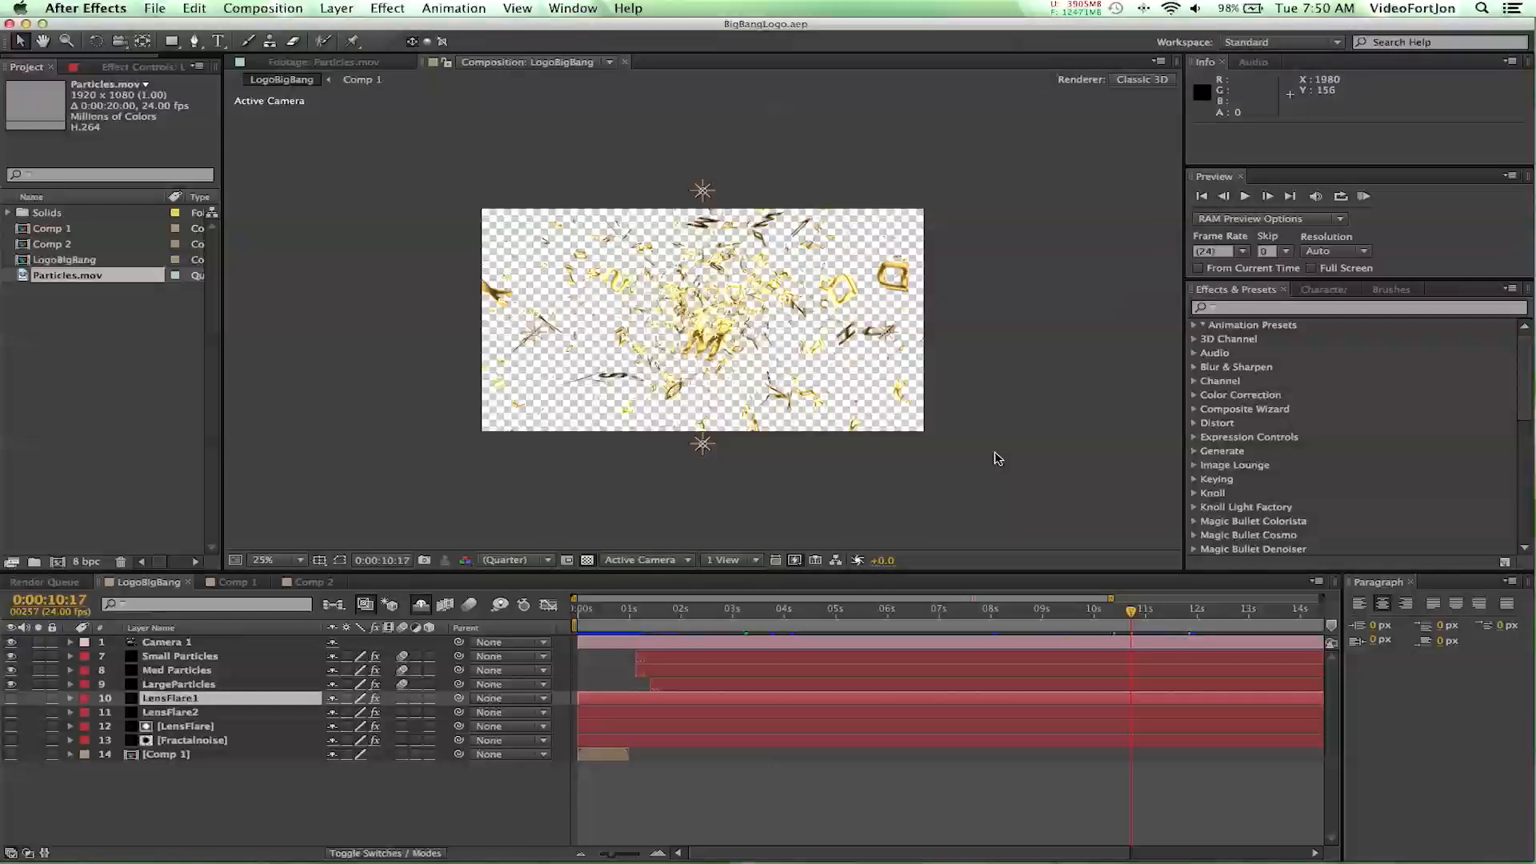
drag(1128, 609, 686, 609)
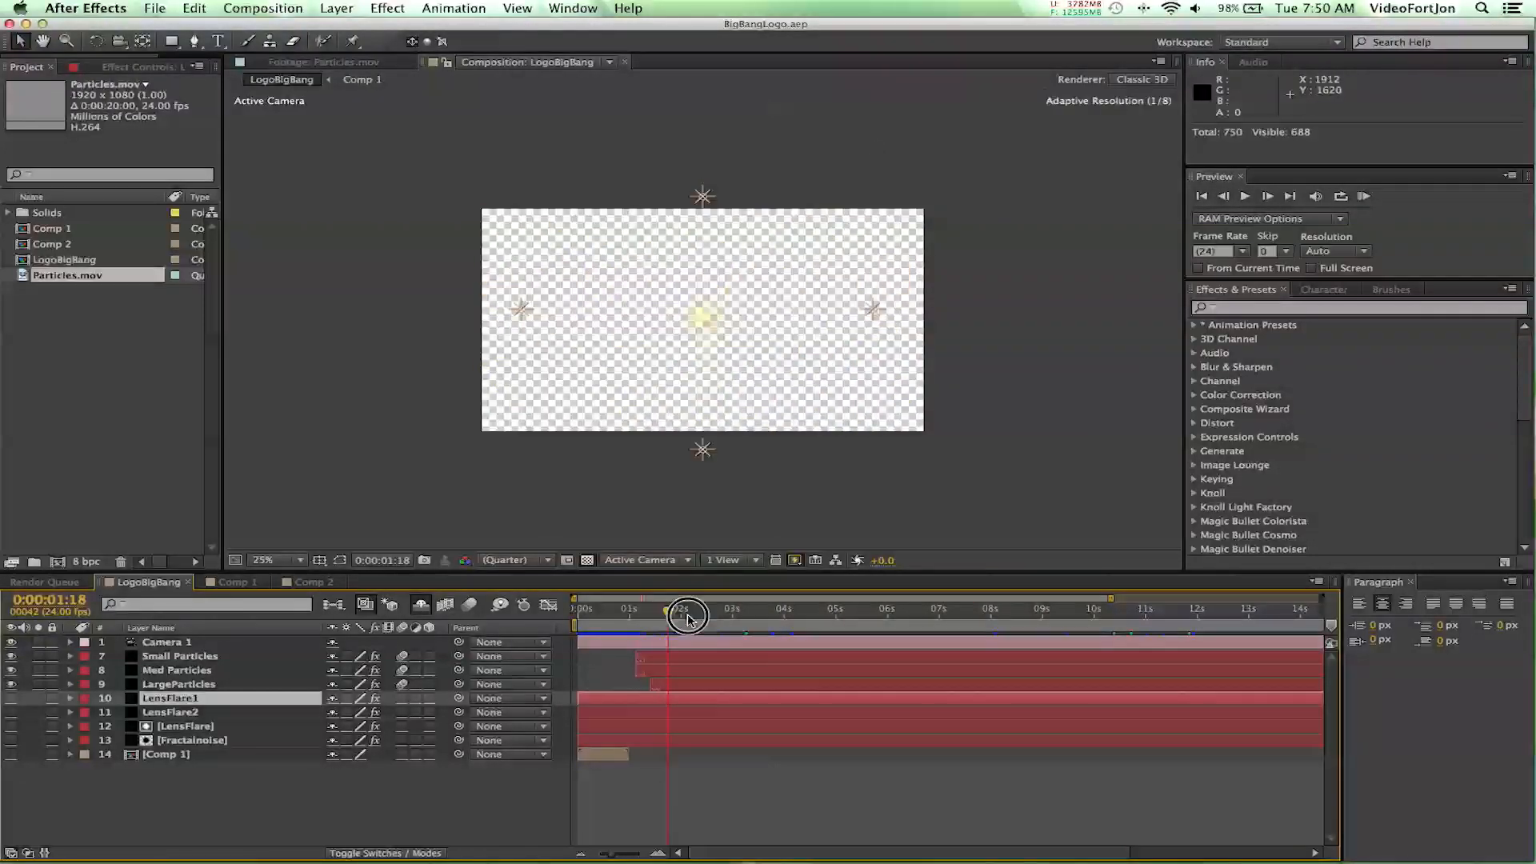
drag(686, 615, 731, 614)
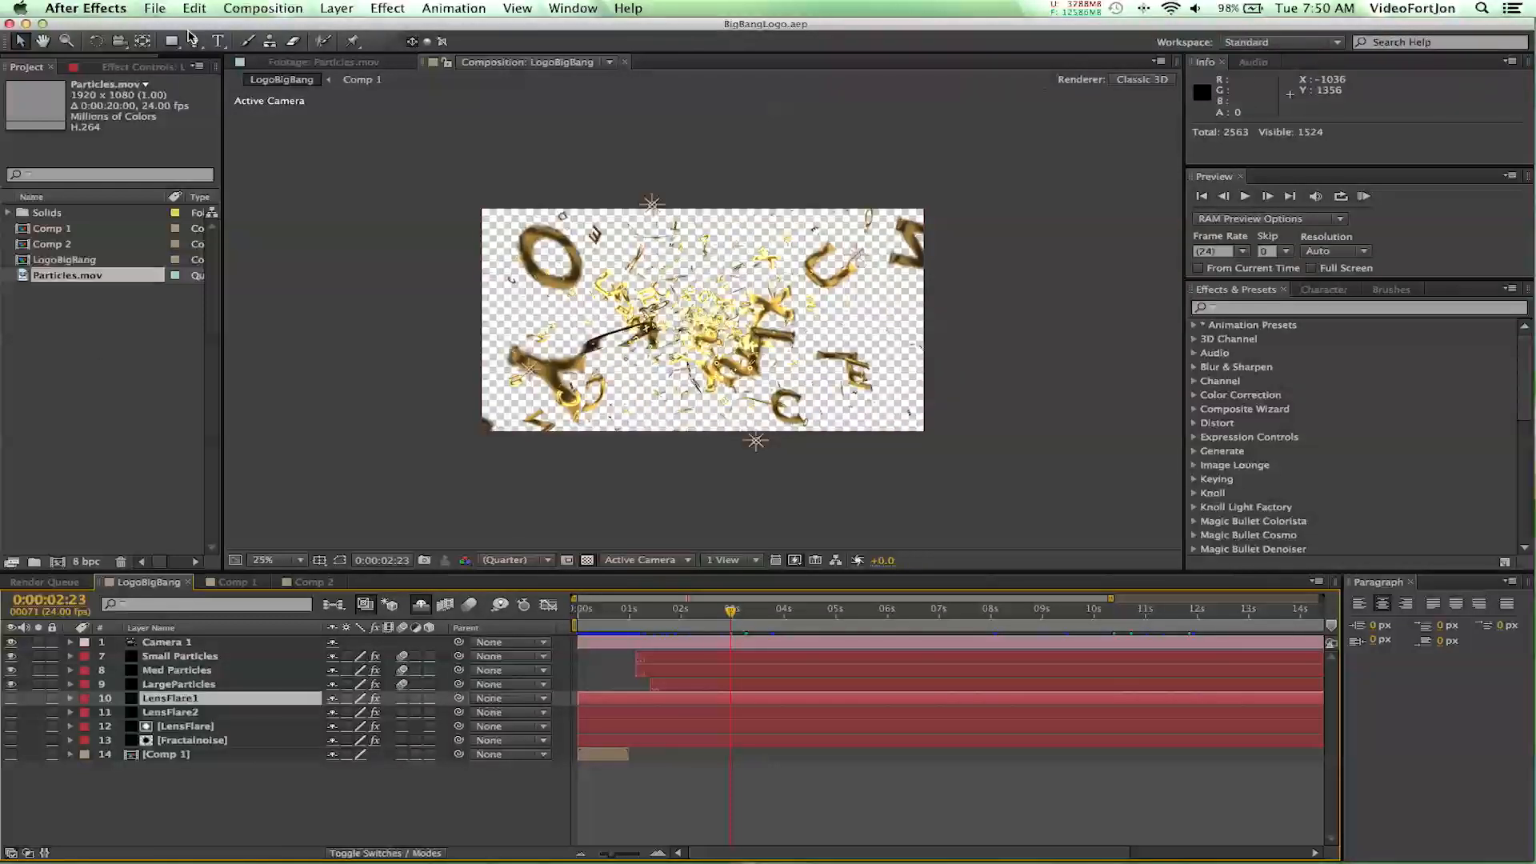
Queue the LogoBigBang composition for pre-rendering and go to its output module settings.
click(263, 8)
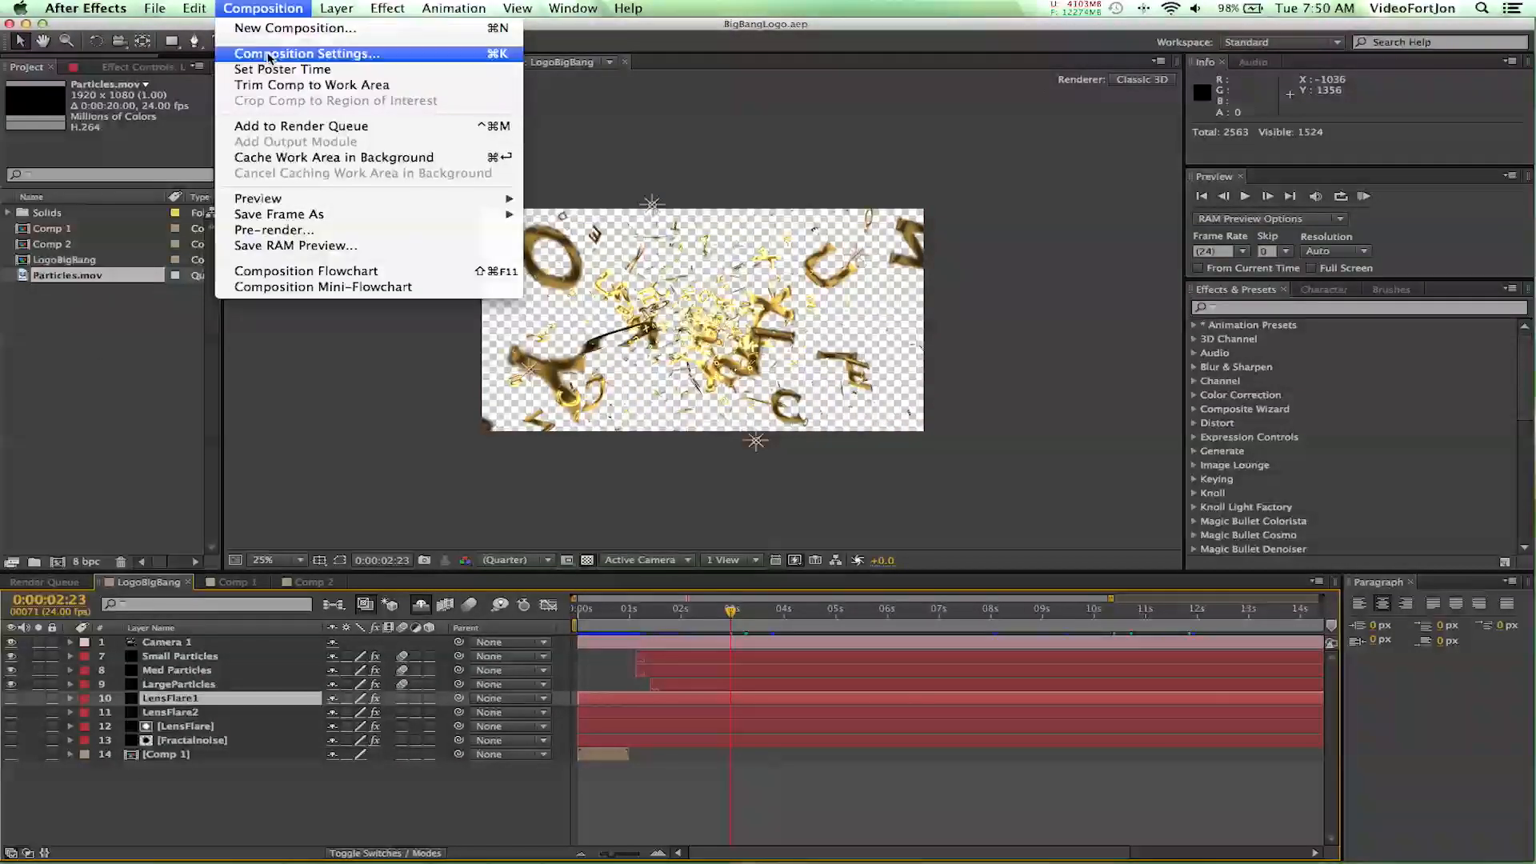
mouse_move(273, 229)
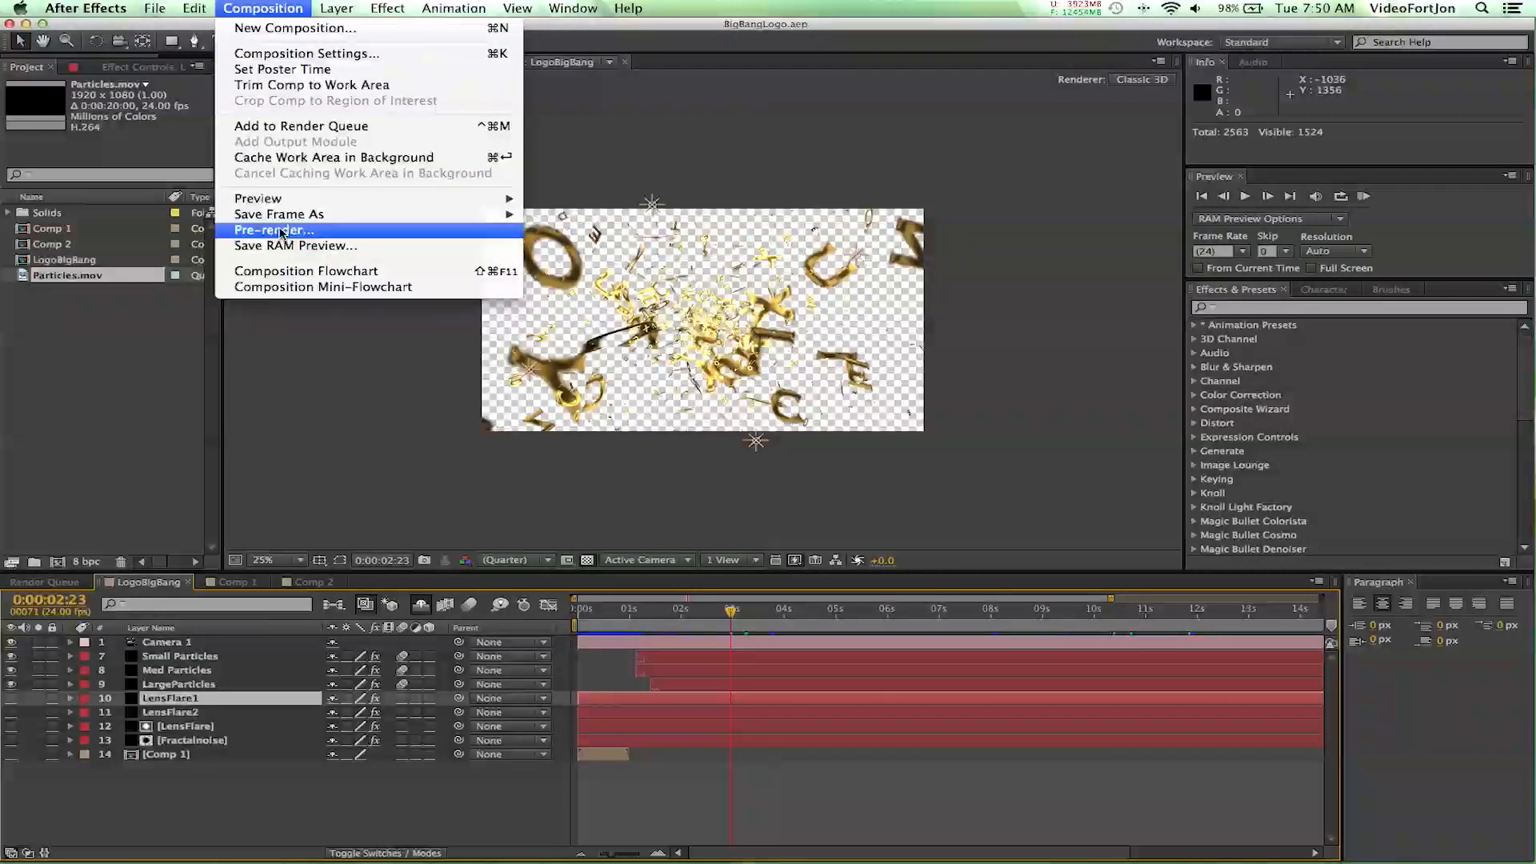
click(274, 228)
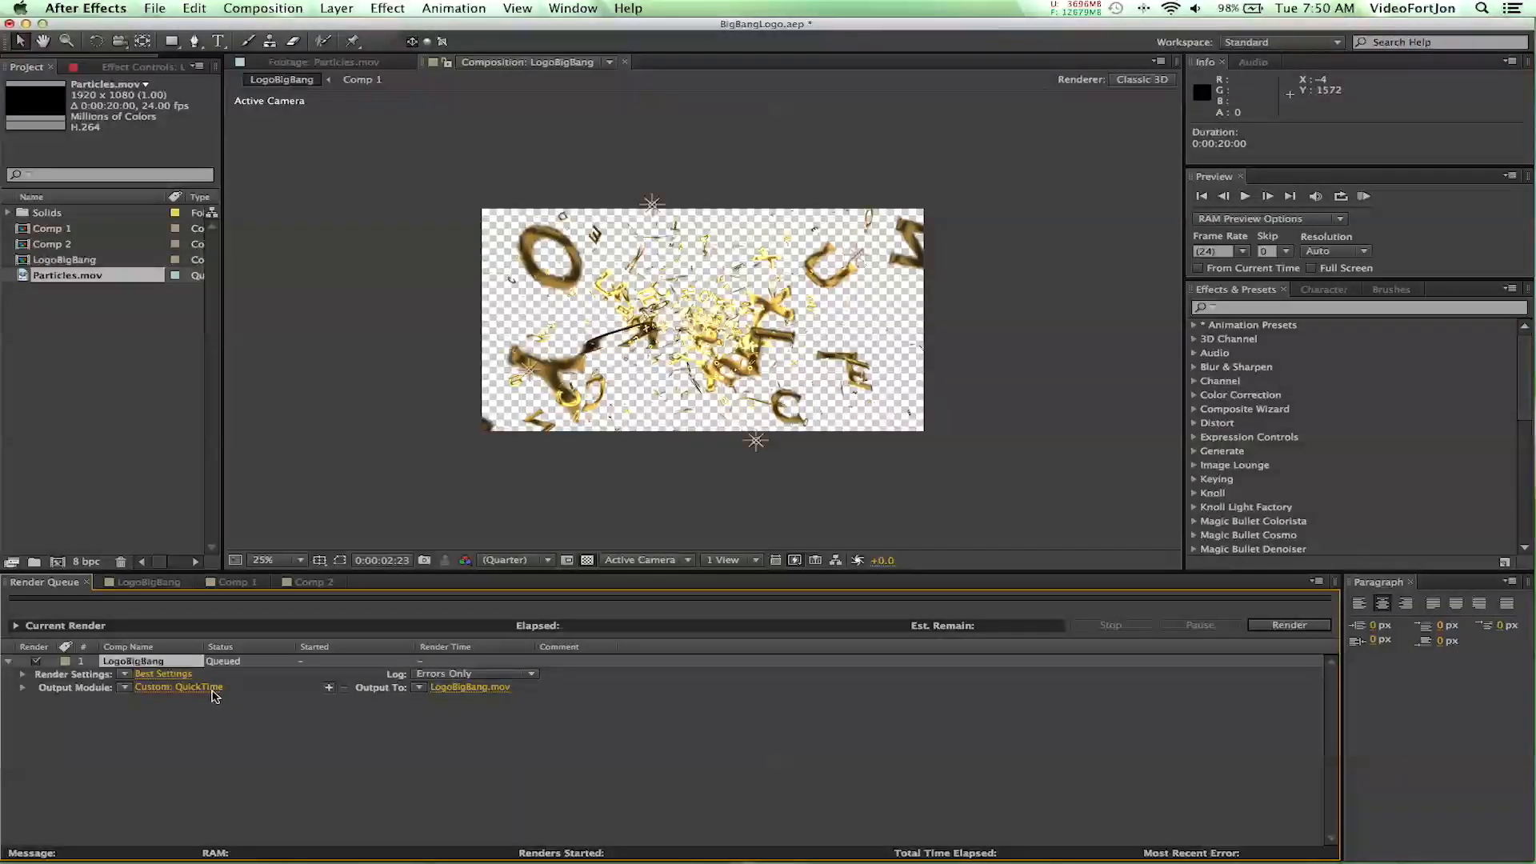
click(177, 686)
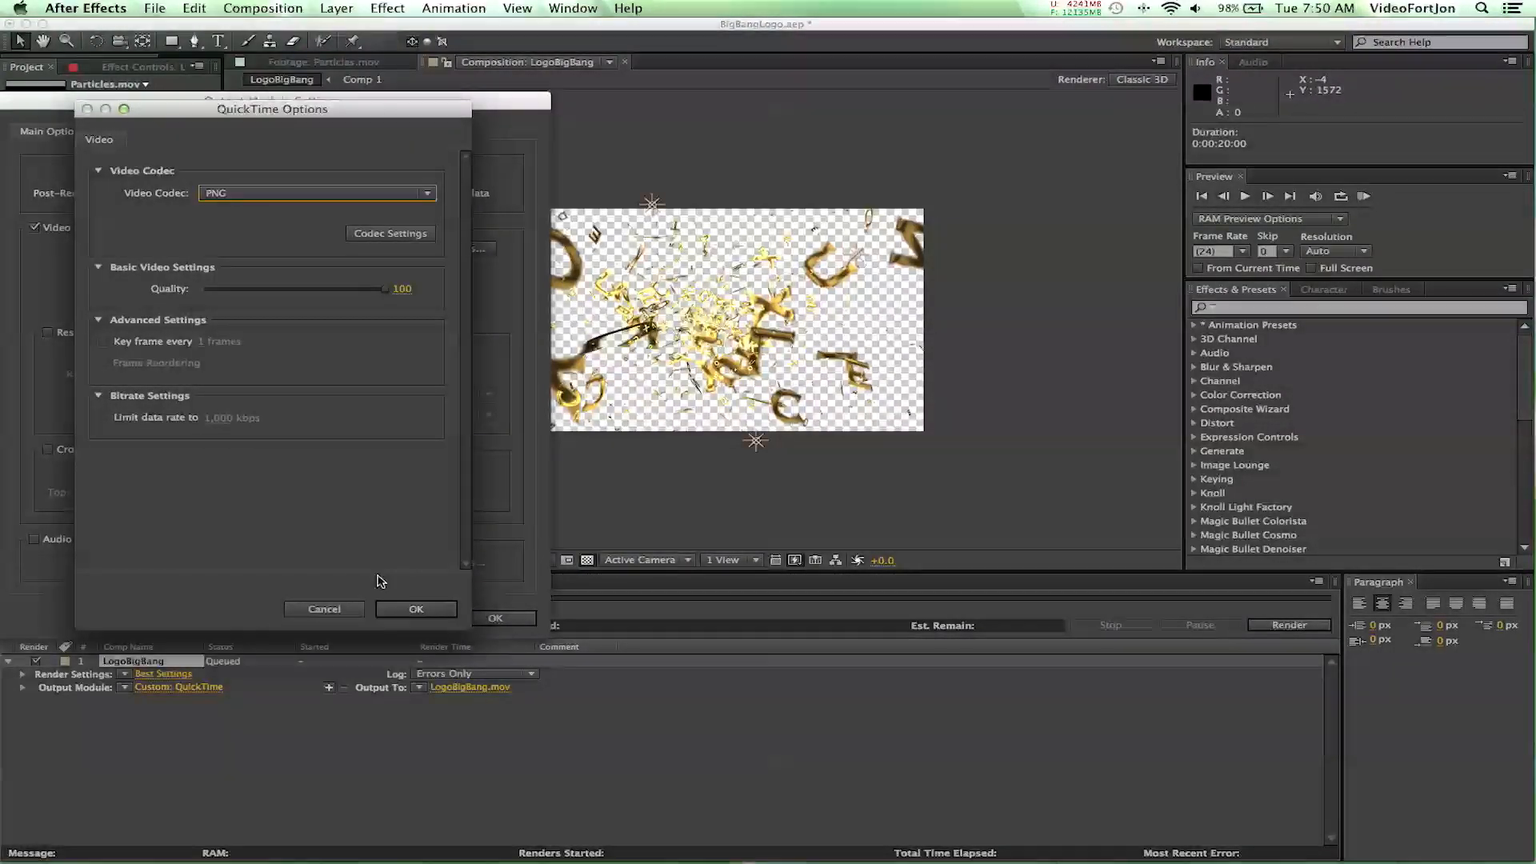
Set the output format to PNG Sequence with alpha-only channels and confirm.
click(416, 608)
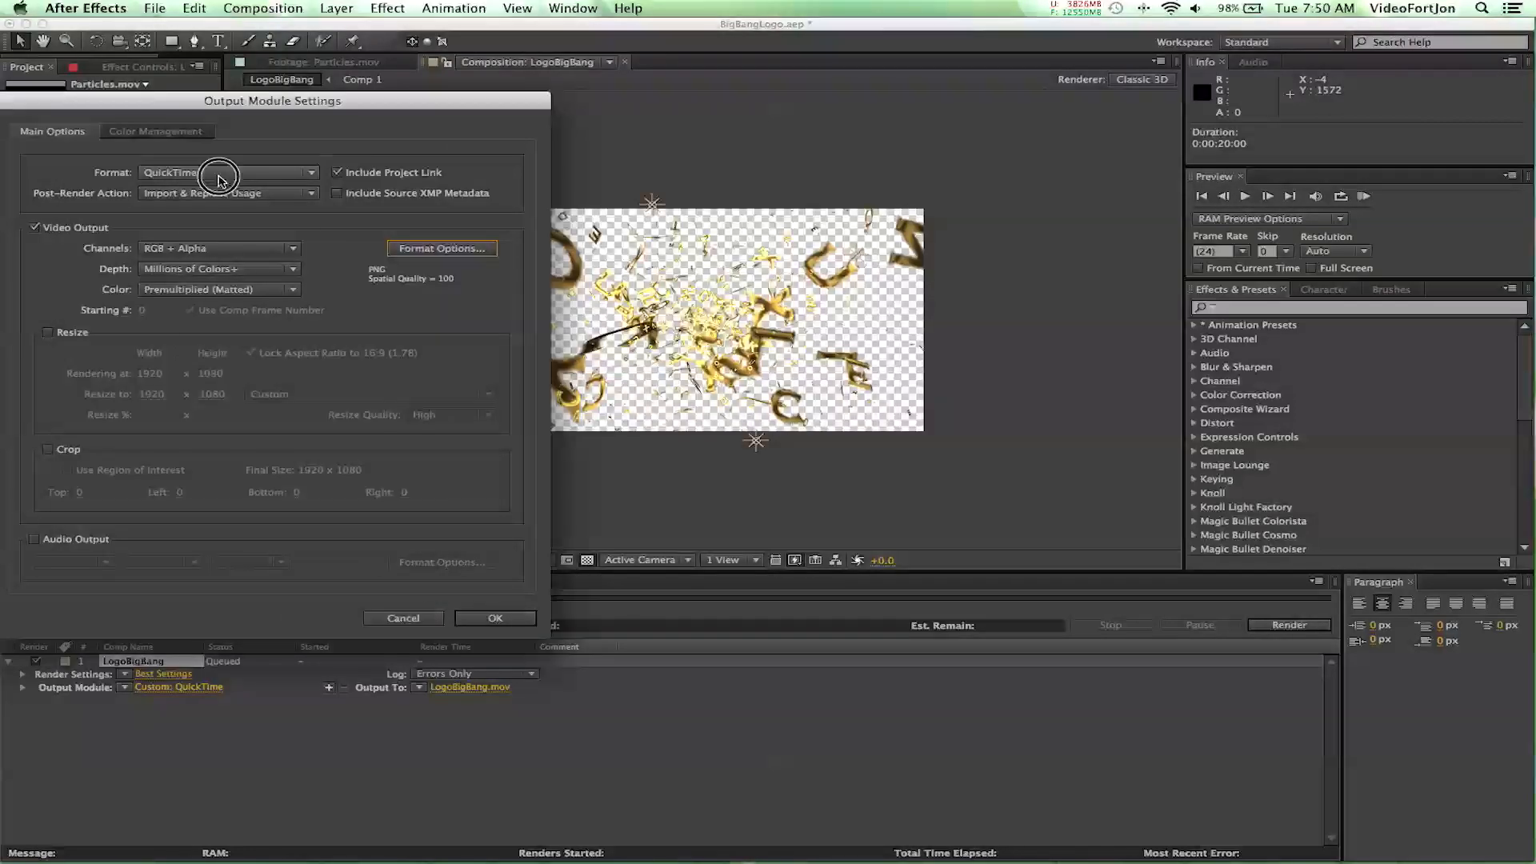
click(227, 172)
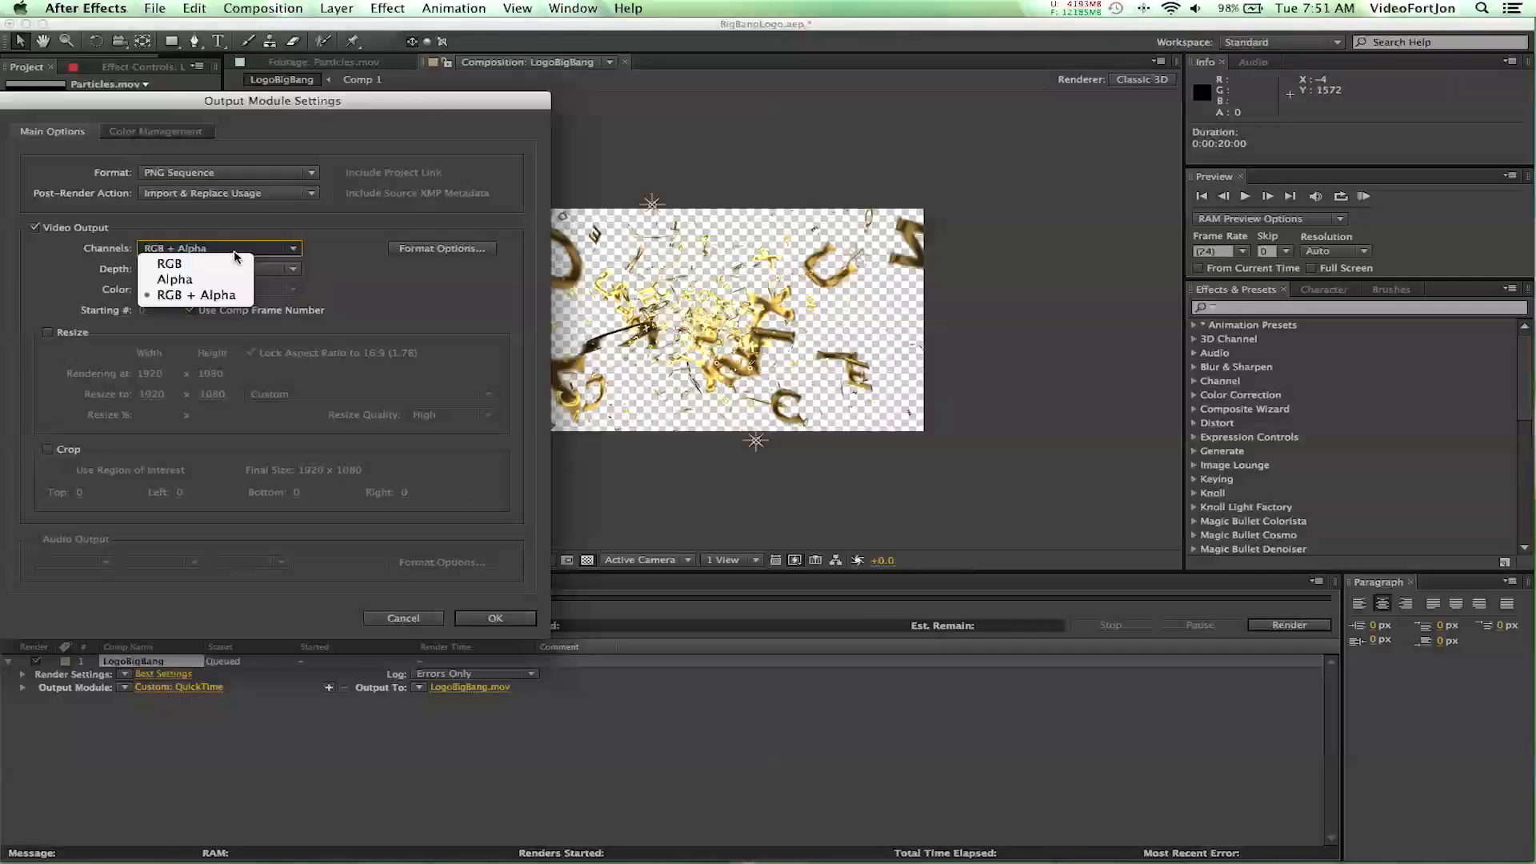
click(173, 278)
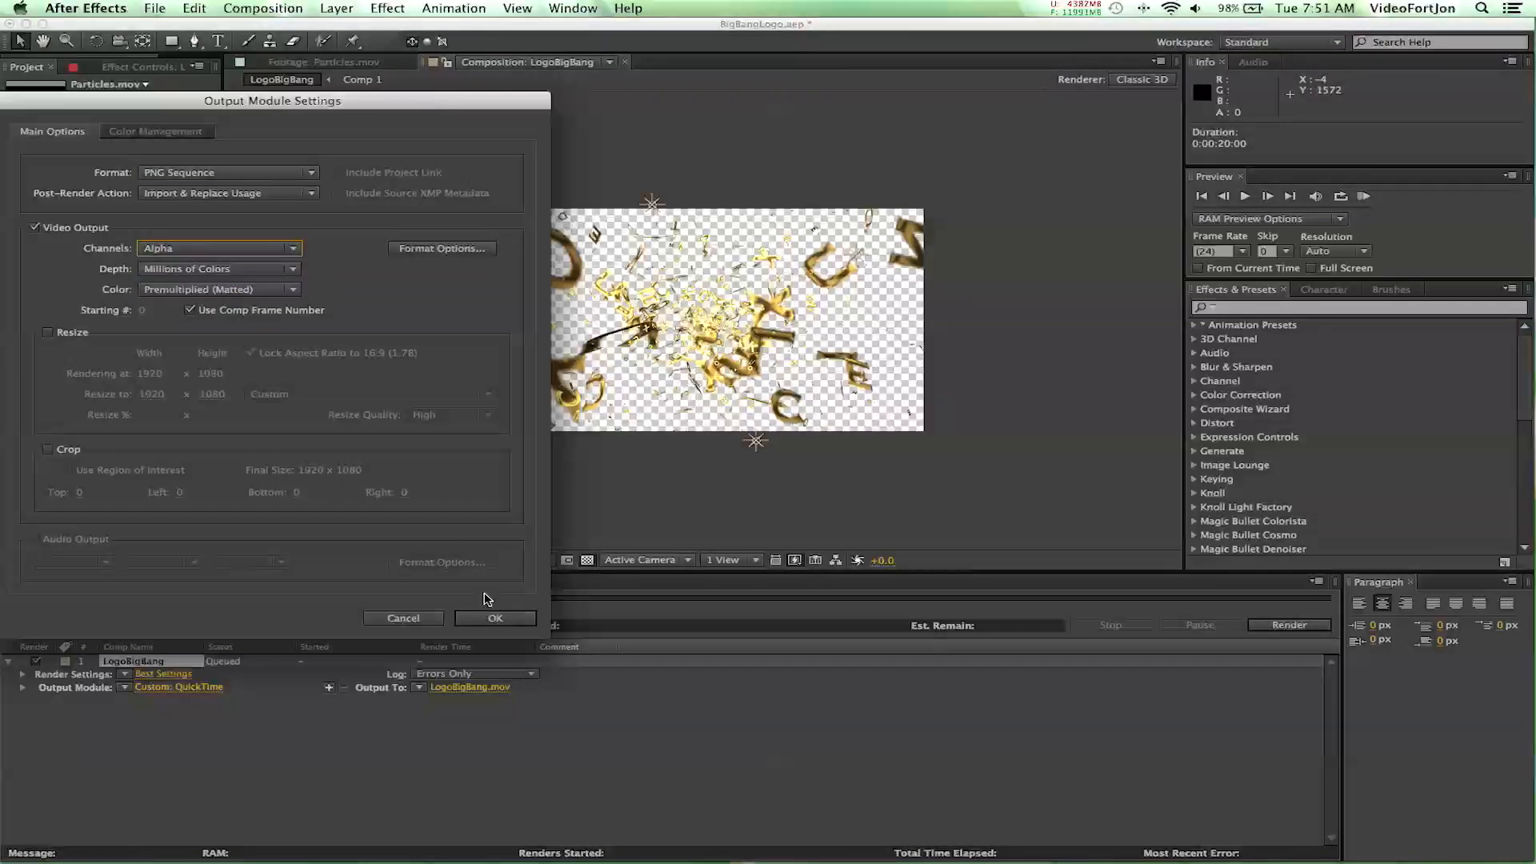
click(494, 618)
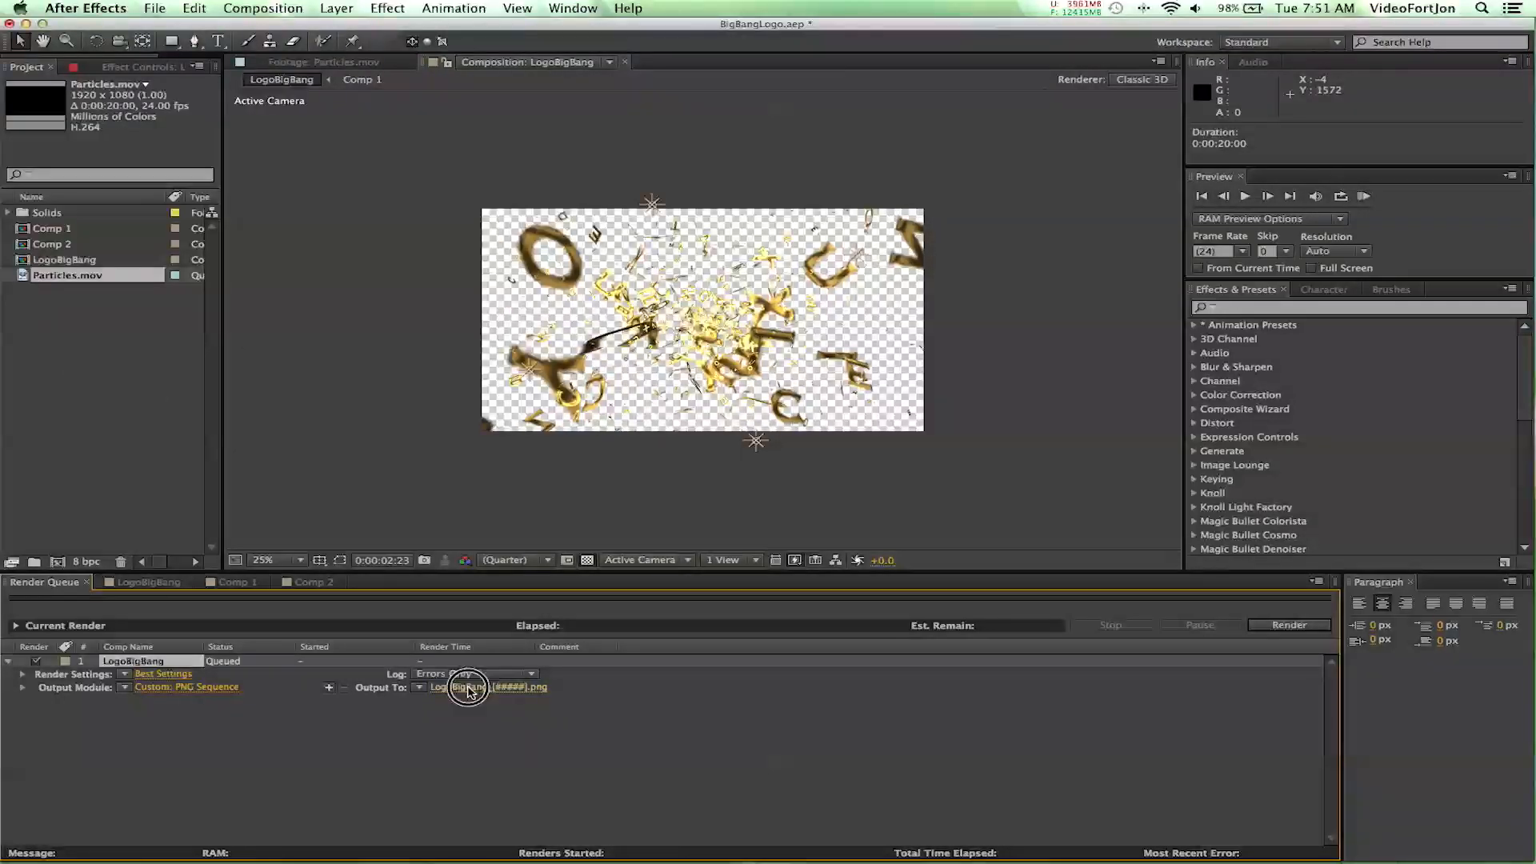
Create a Paricles folder inside BigBangLogo and save the PNG frames there.
click(475, 687)
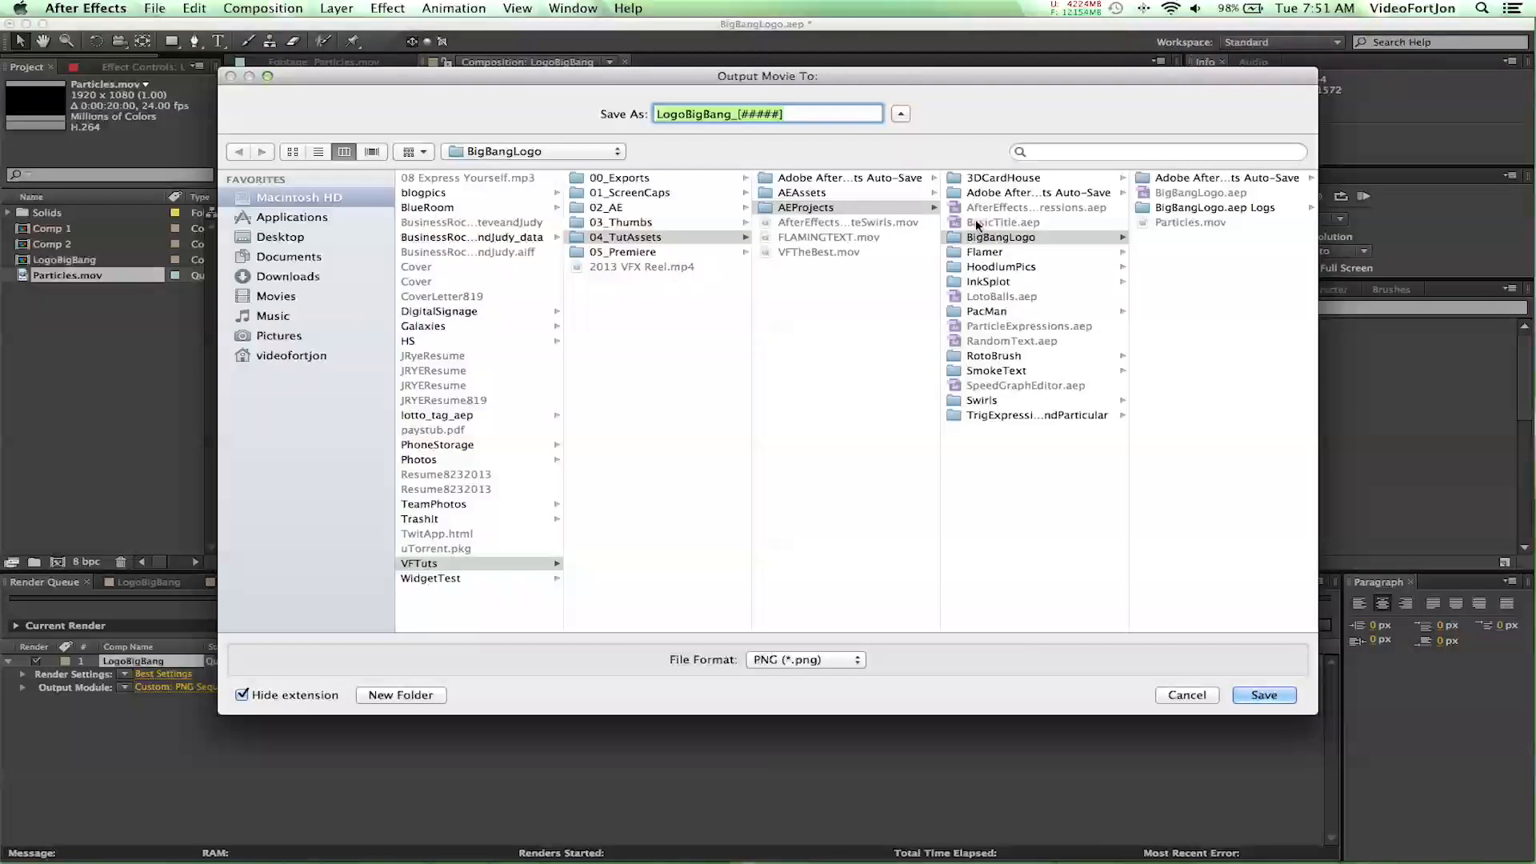
click(999, 236)
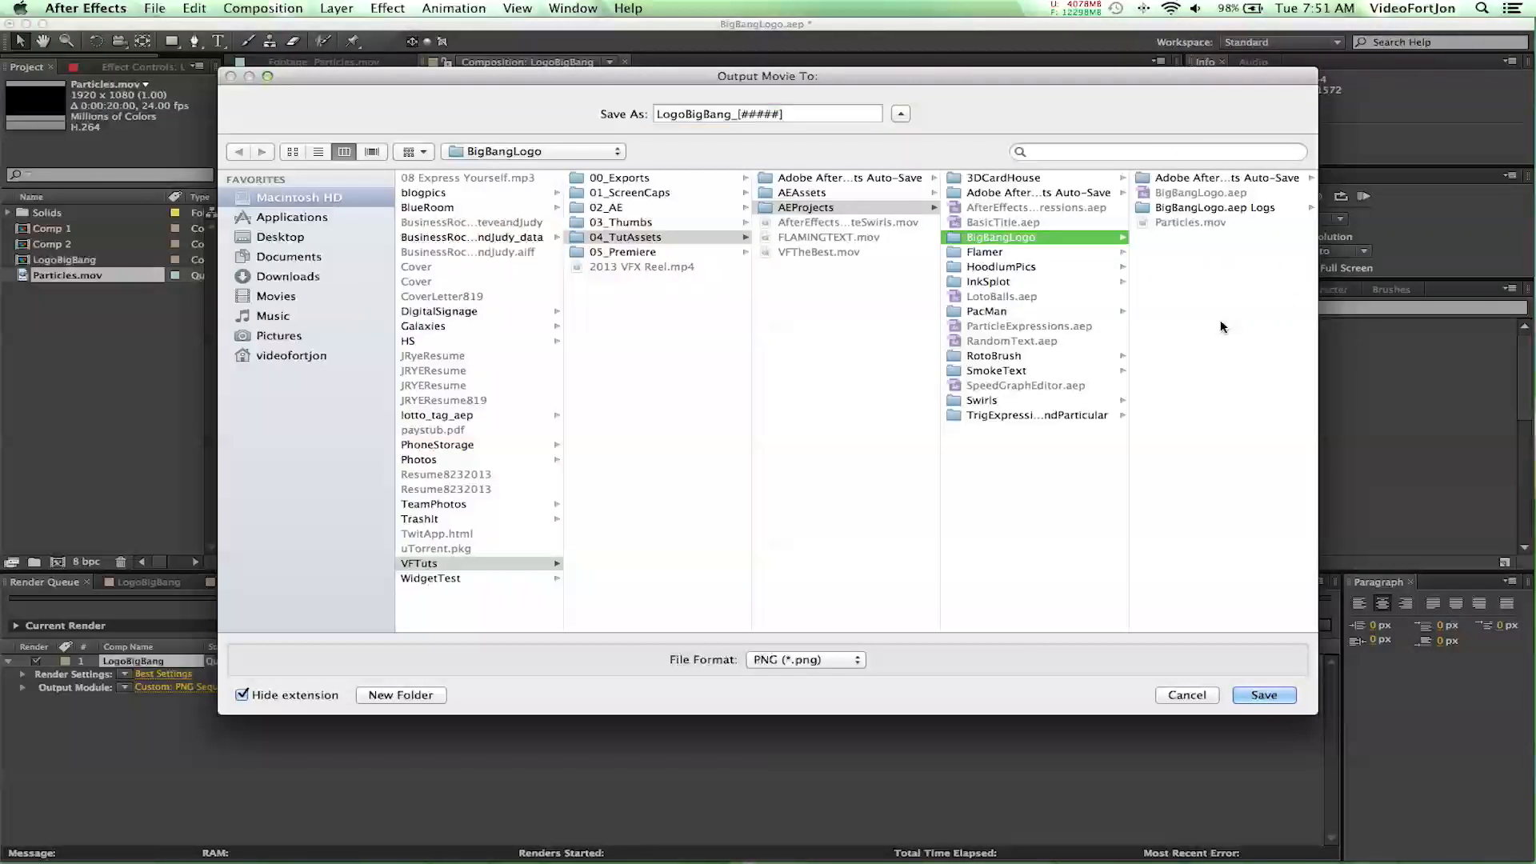
click(400, 695)
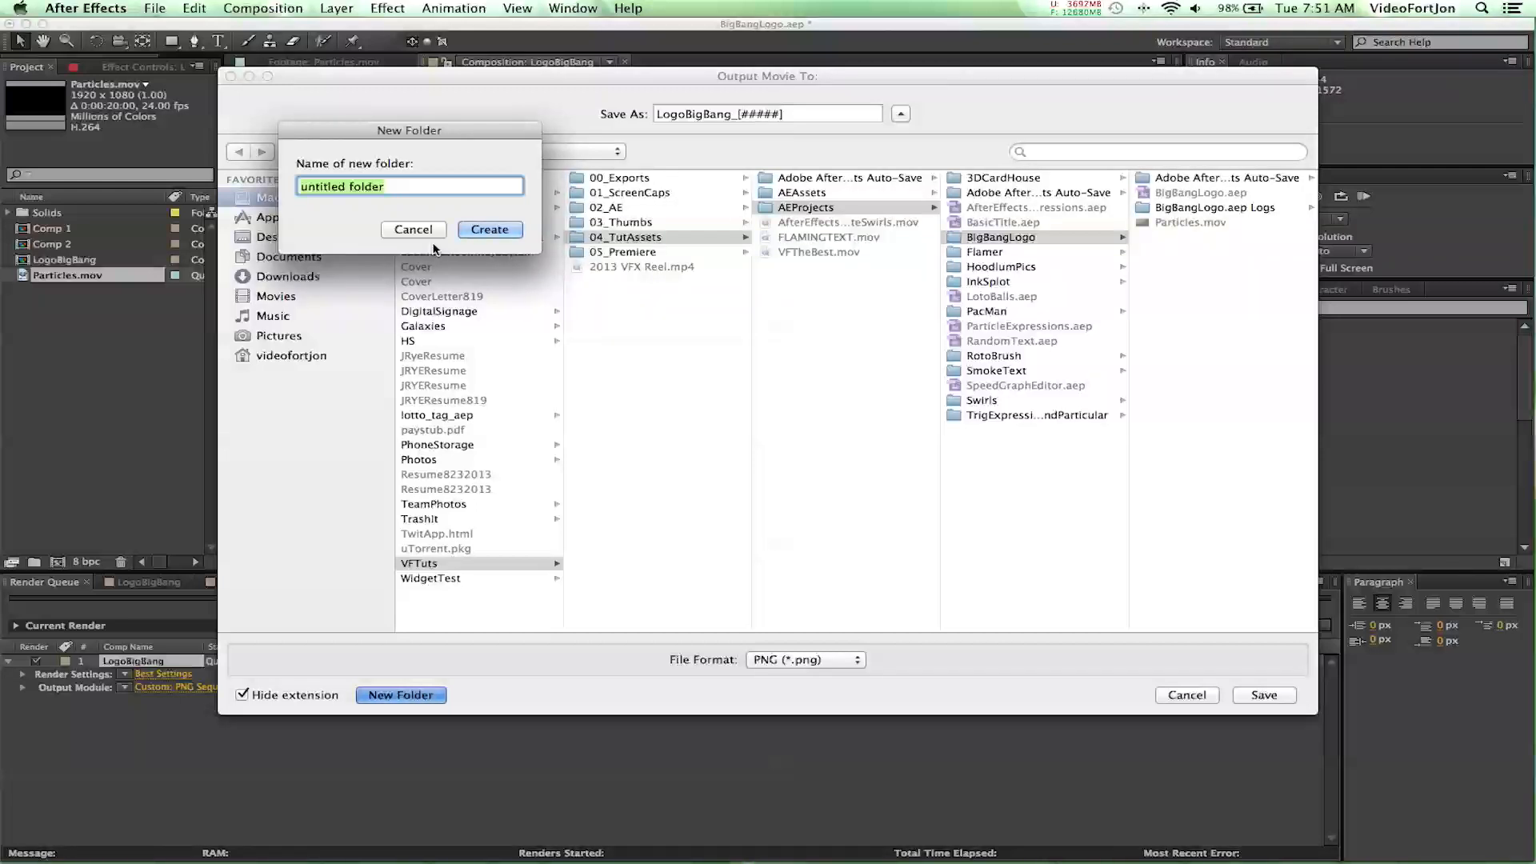
text(Parl)
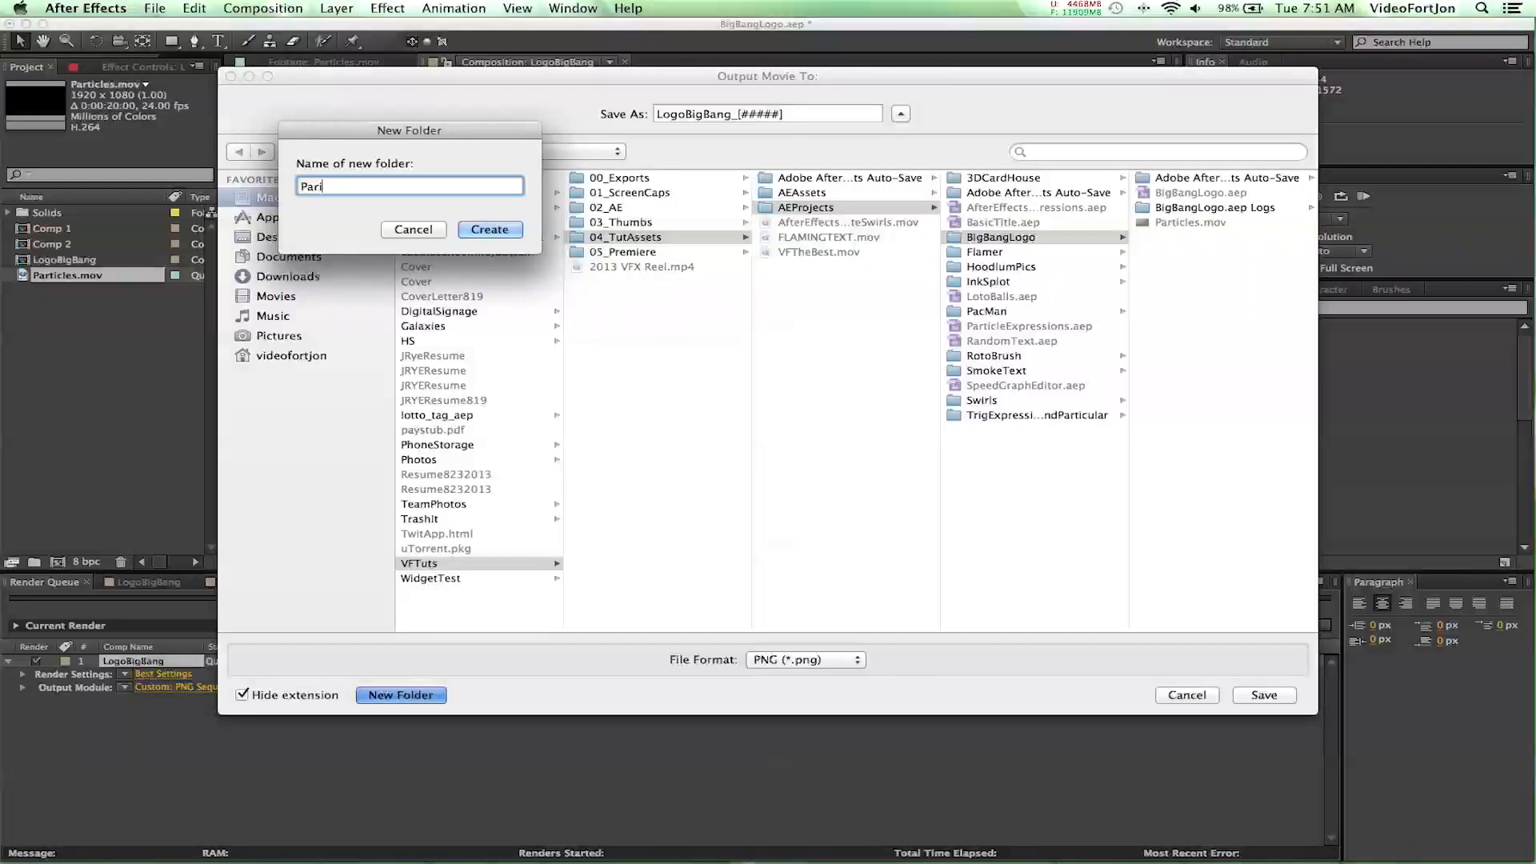
click(490, 228)
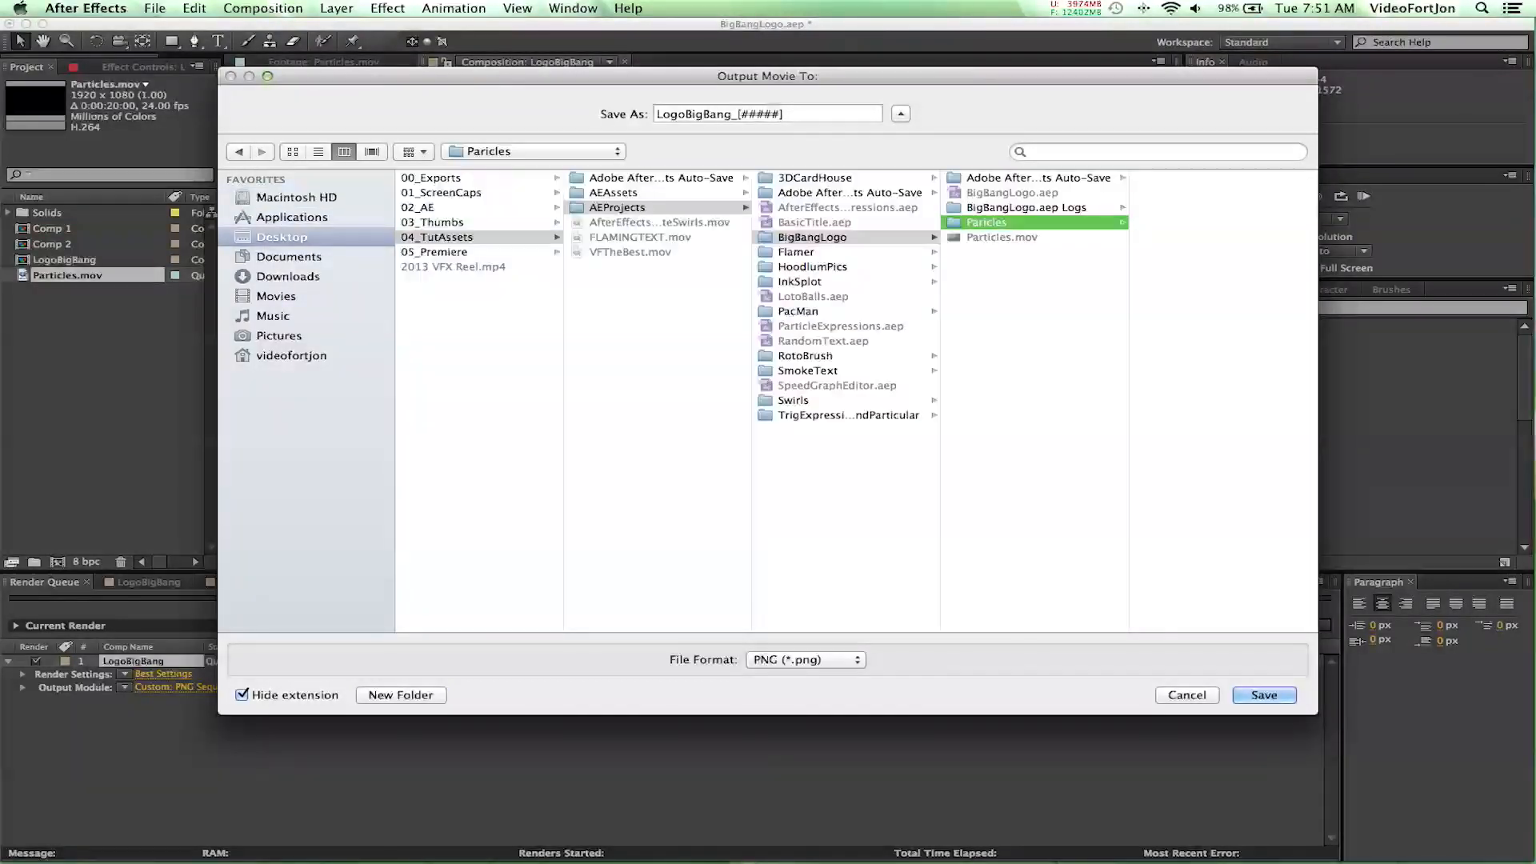
mouse_move(635, 123)
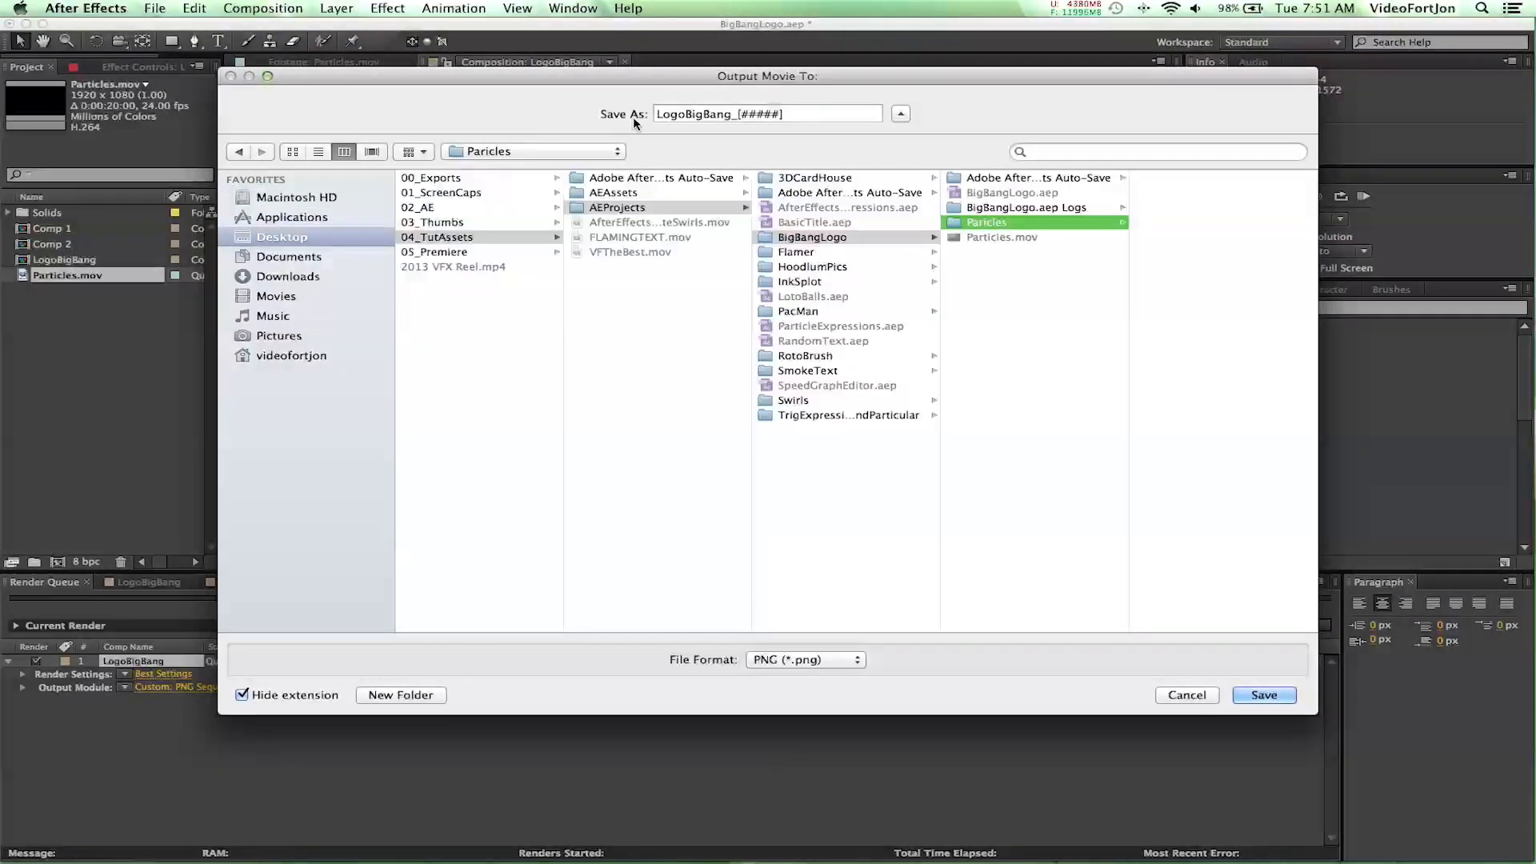
mouse_move(854, 139)
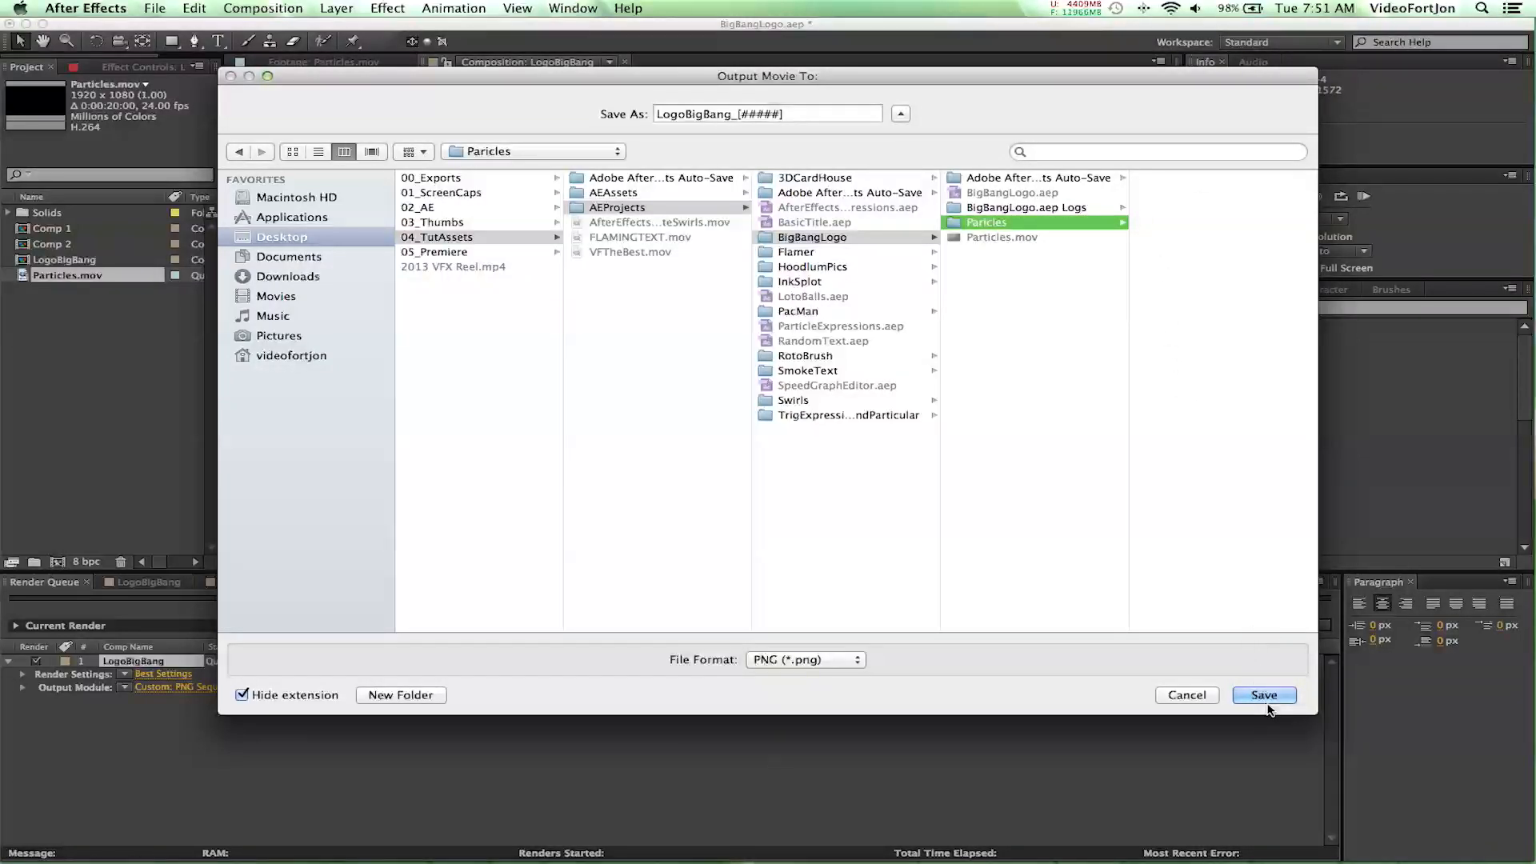
click(1262, 694)
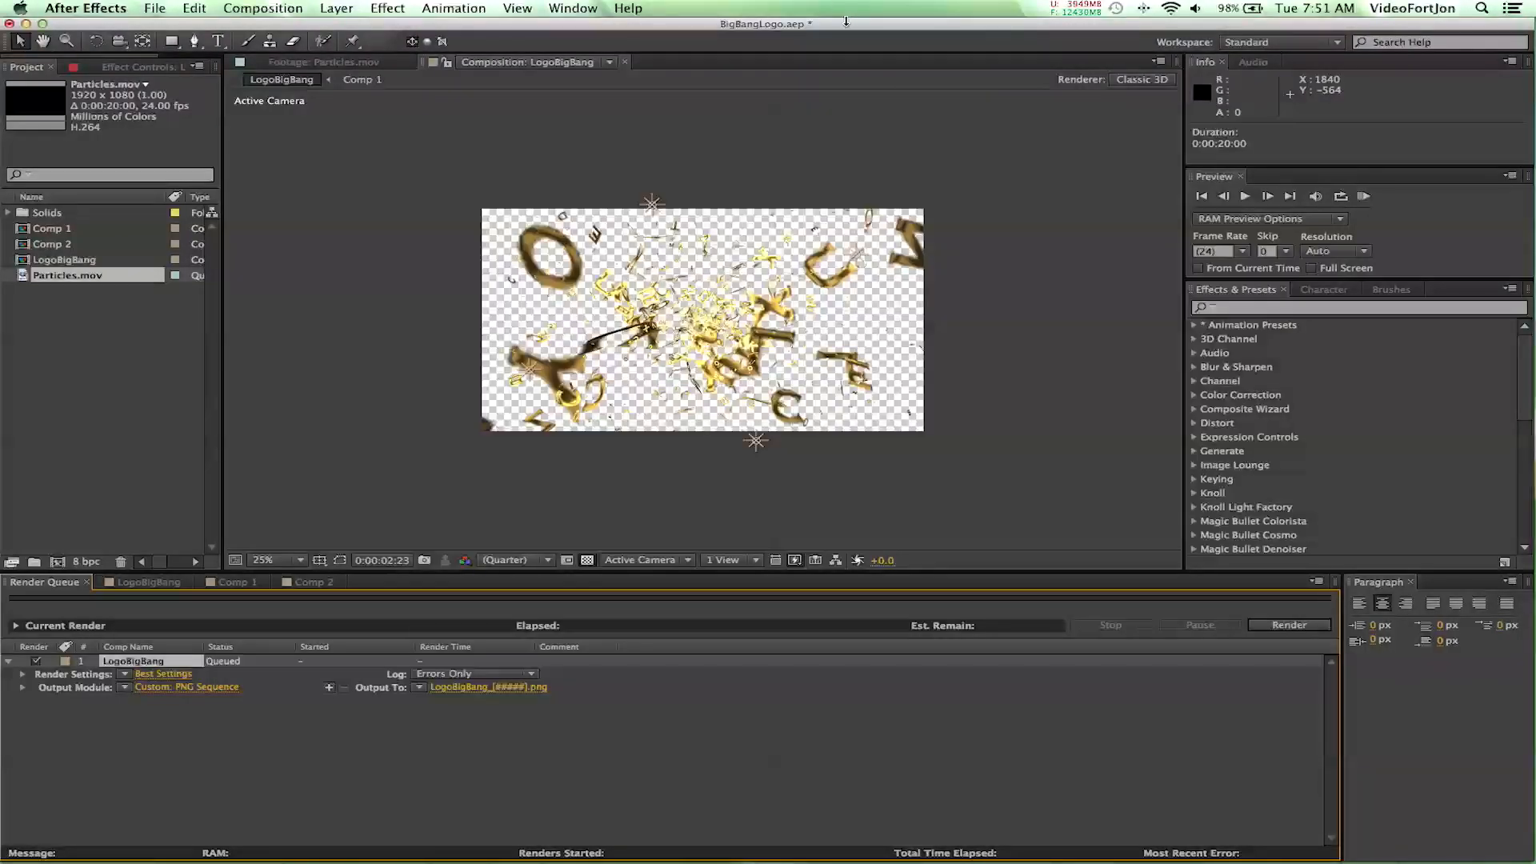
mouse_move(807, 29)
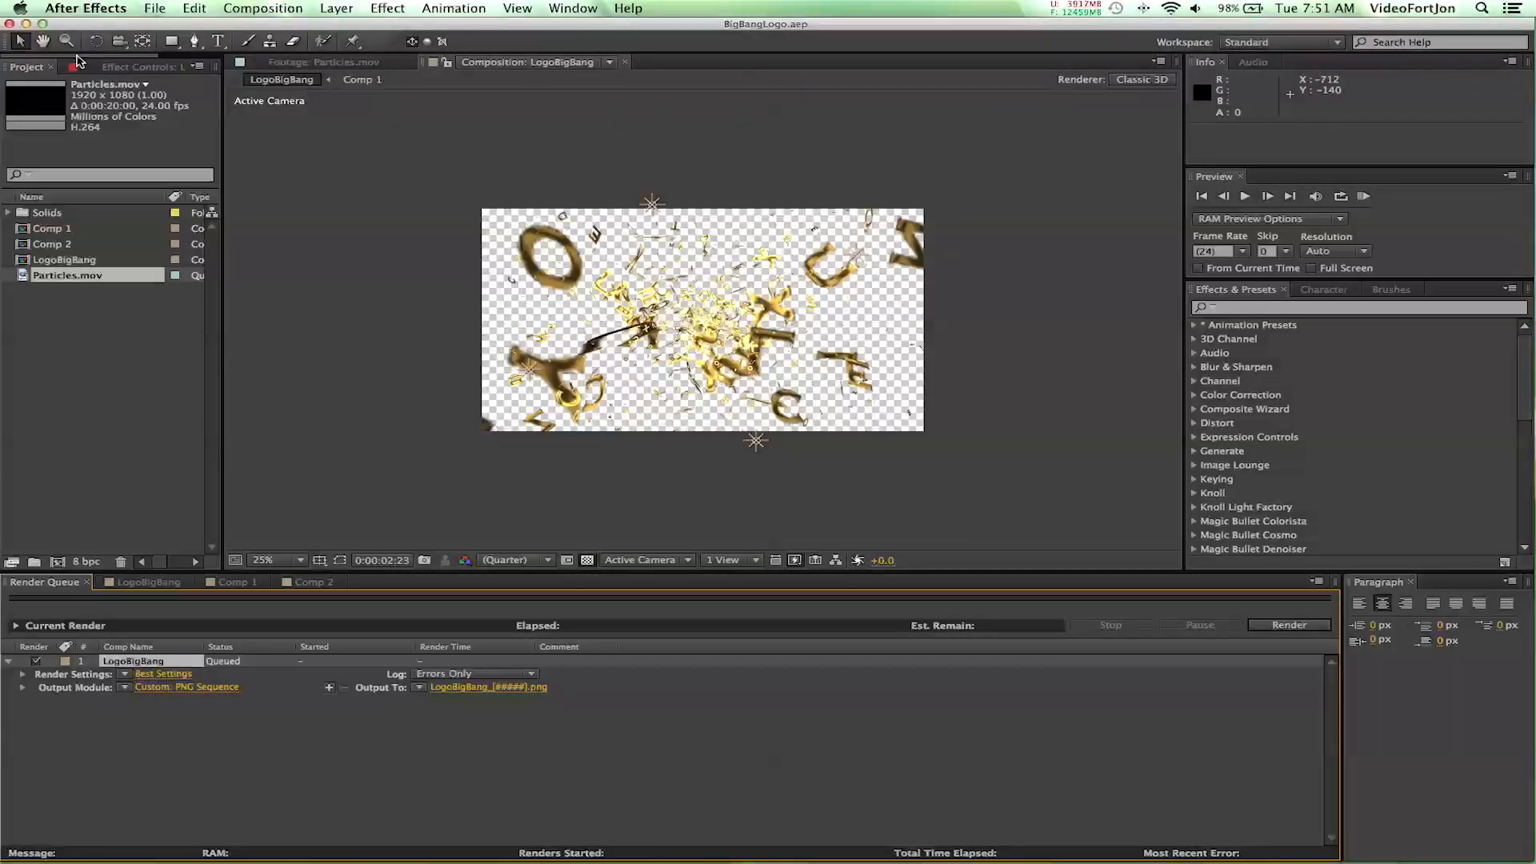
Quit After Effects, leaving the queued render saved.
click(153, 8)
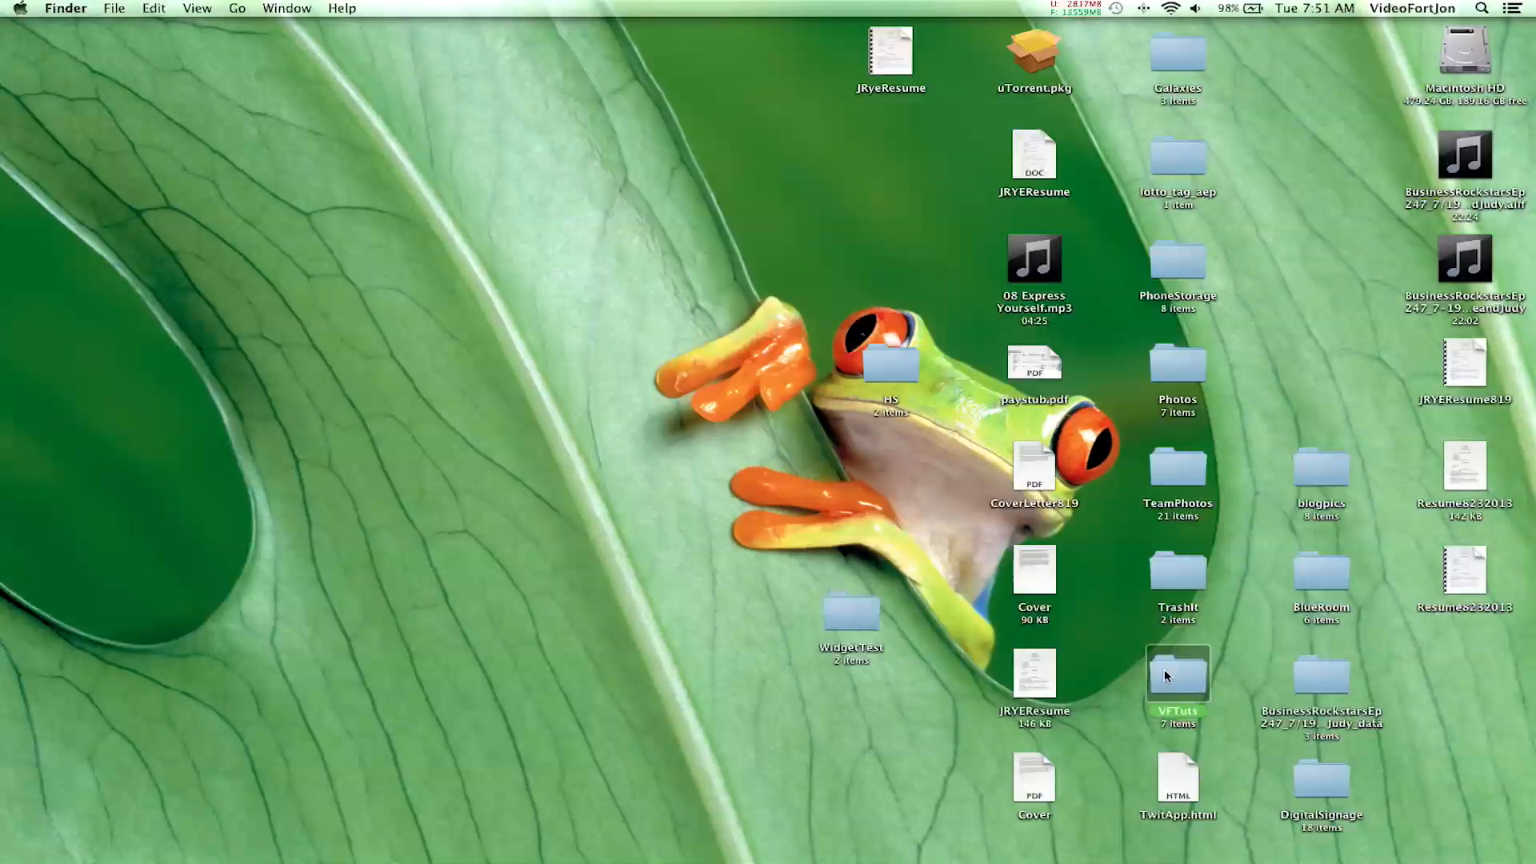
Navigate VFTuts > AEProjects > BigBangLogo and select BigBangLogo.aep.
double_click(1178, 673)
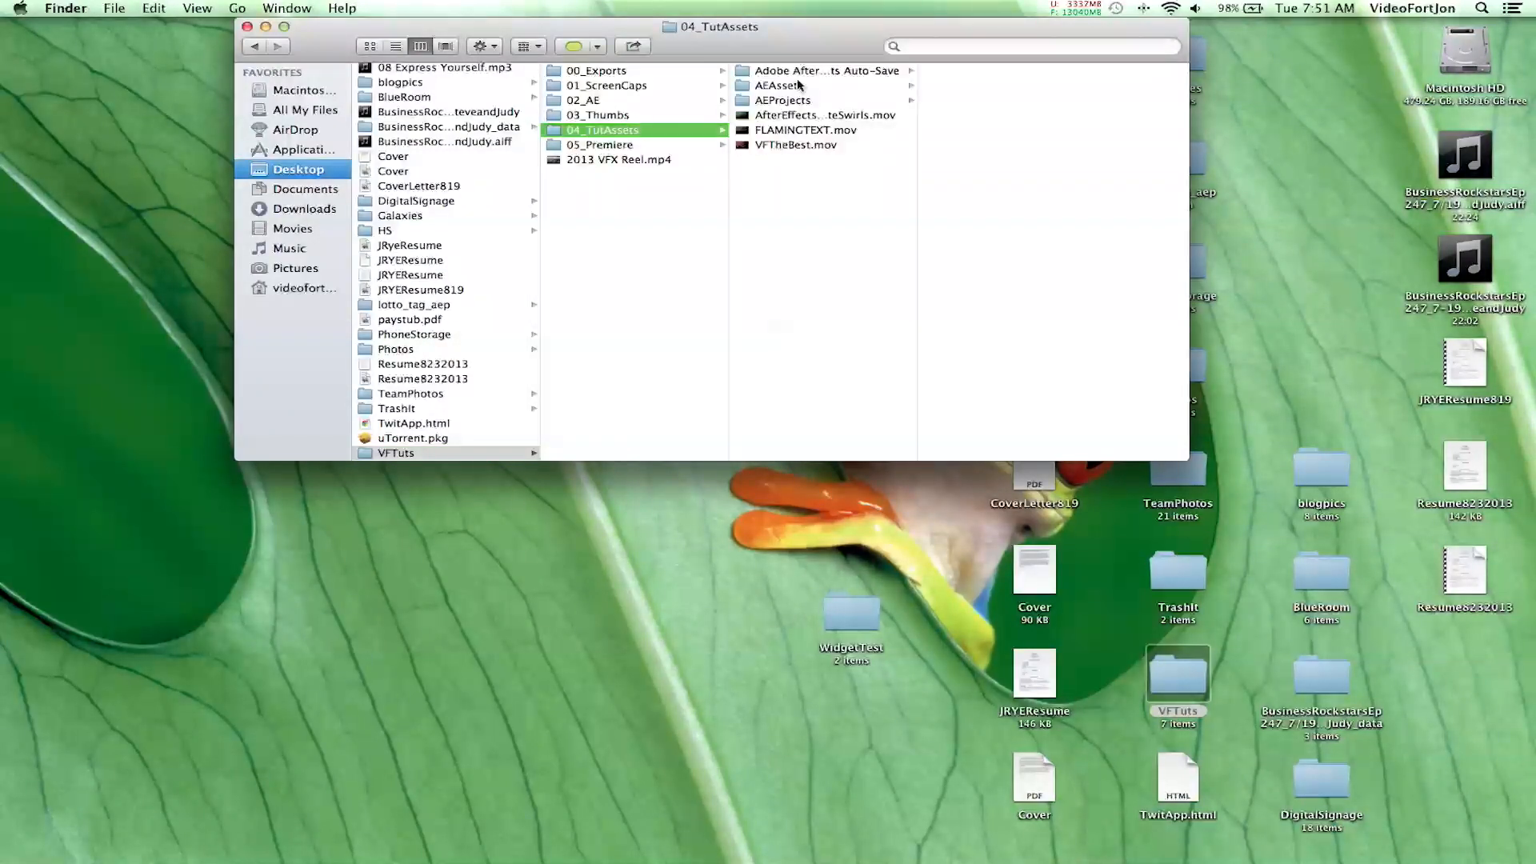
click(780, 99)
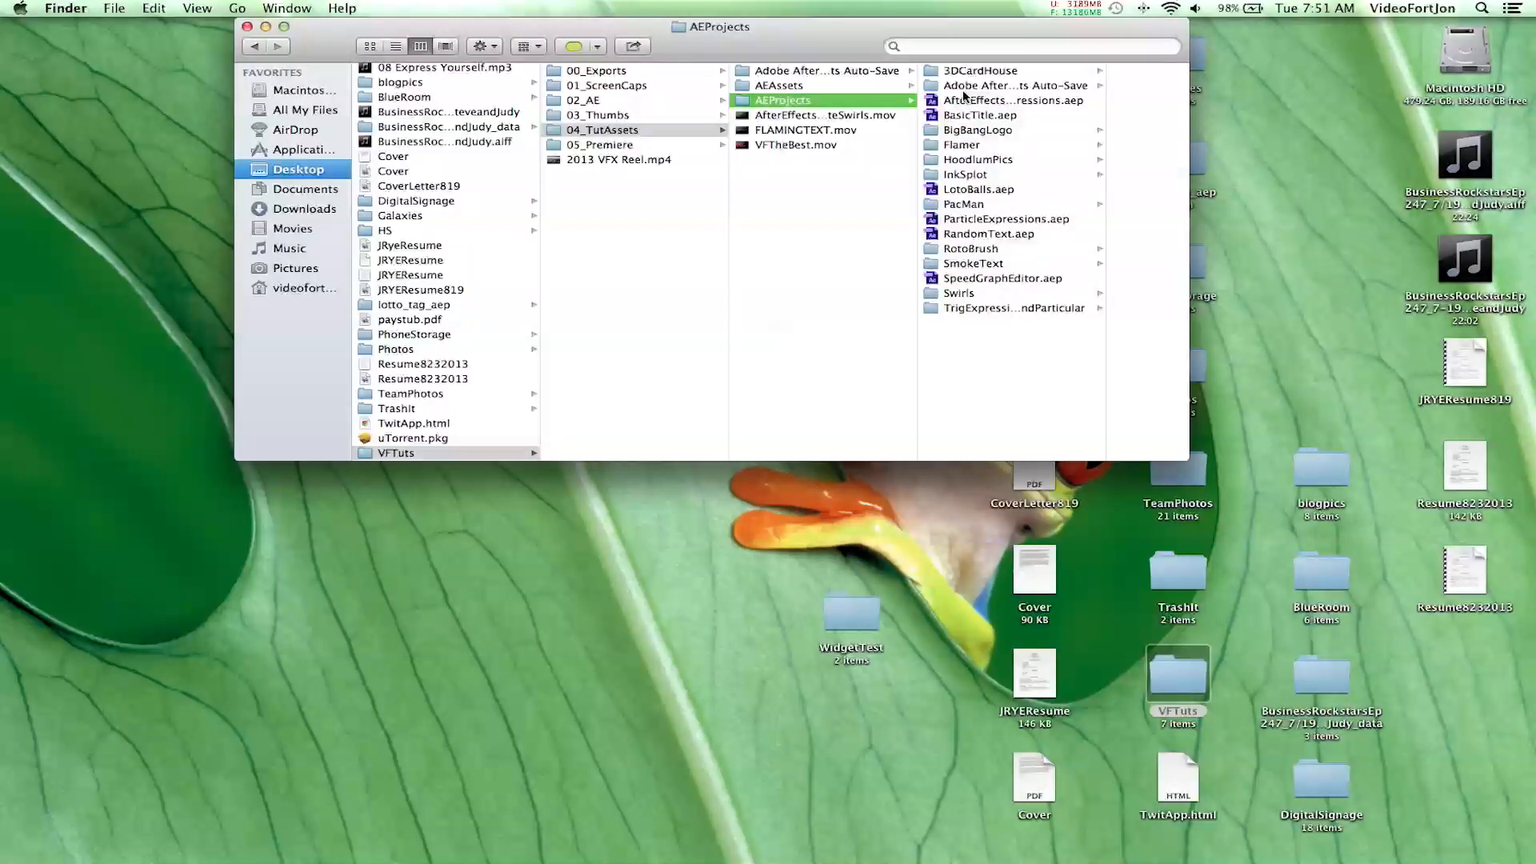
click(976, 130)
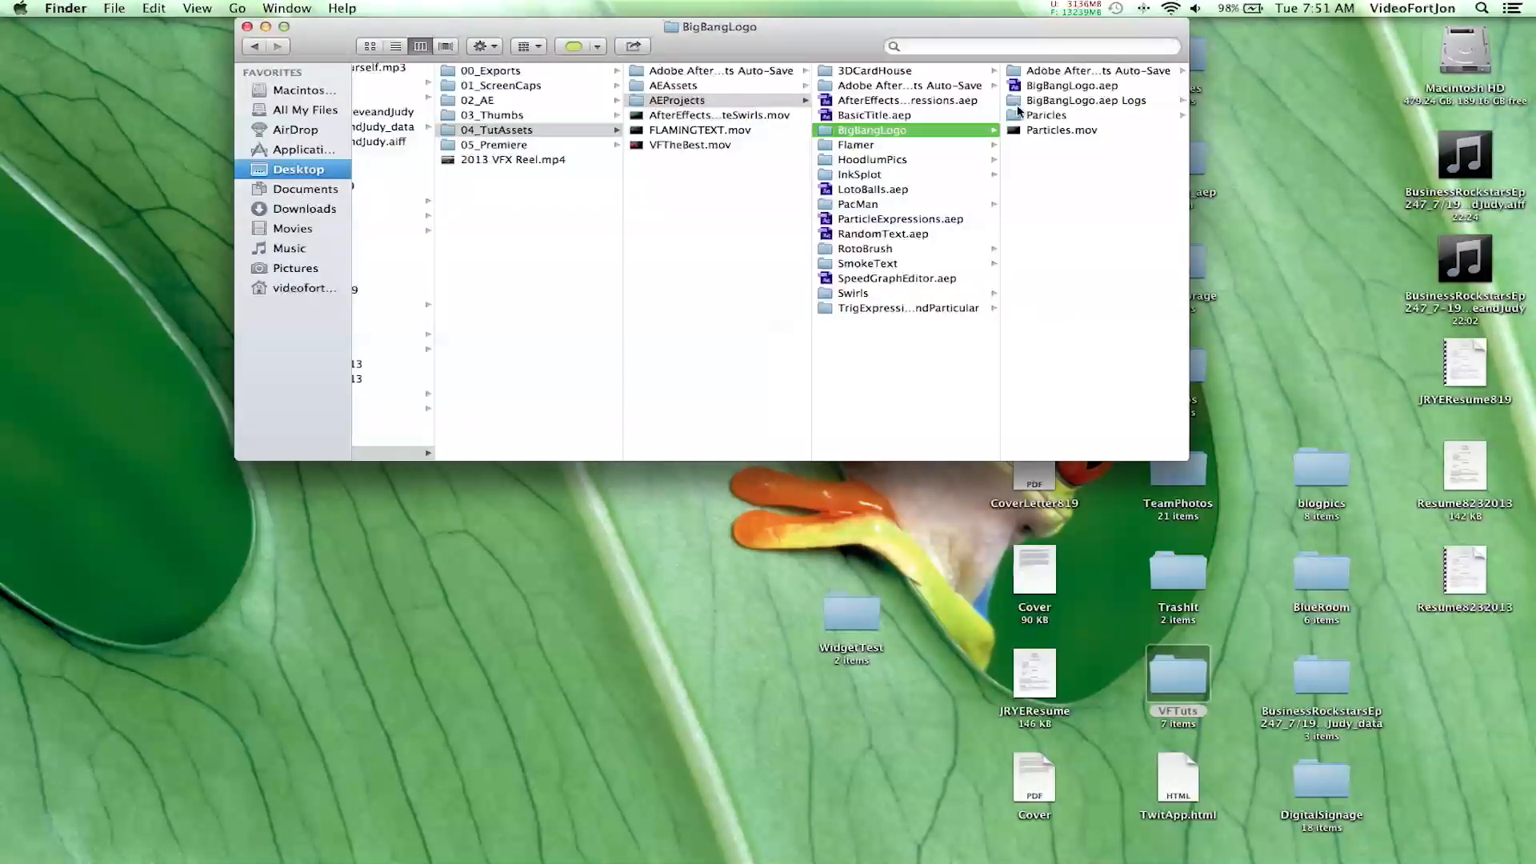
click(876, 84)
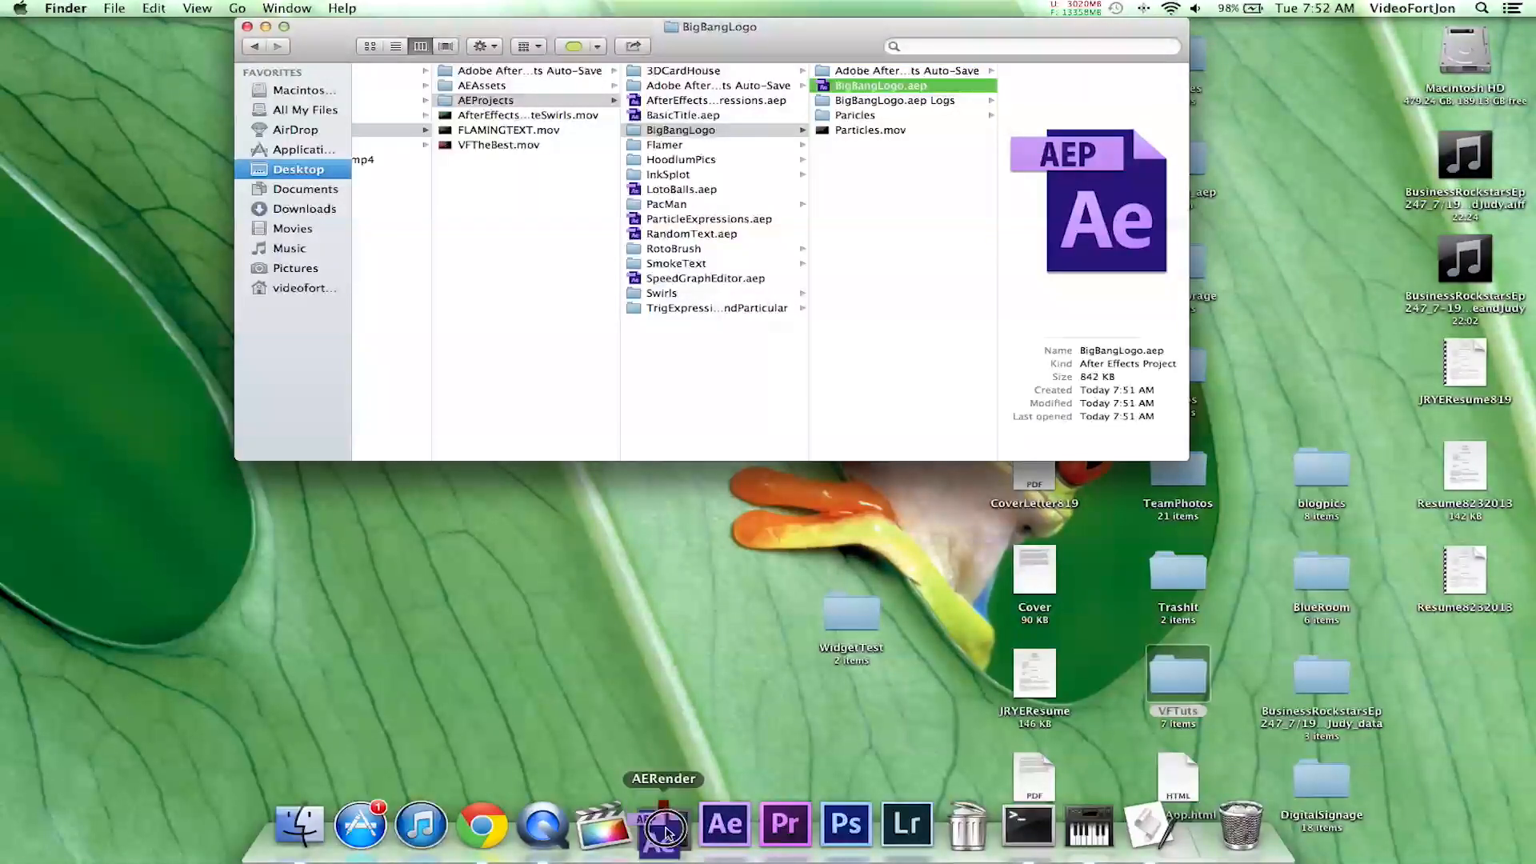
Render BigBangLogo.aep via the AERender droplet in Terminal and relaunch After Effects.
click(662, 822)
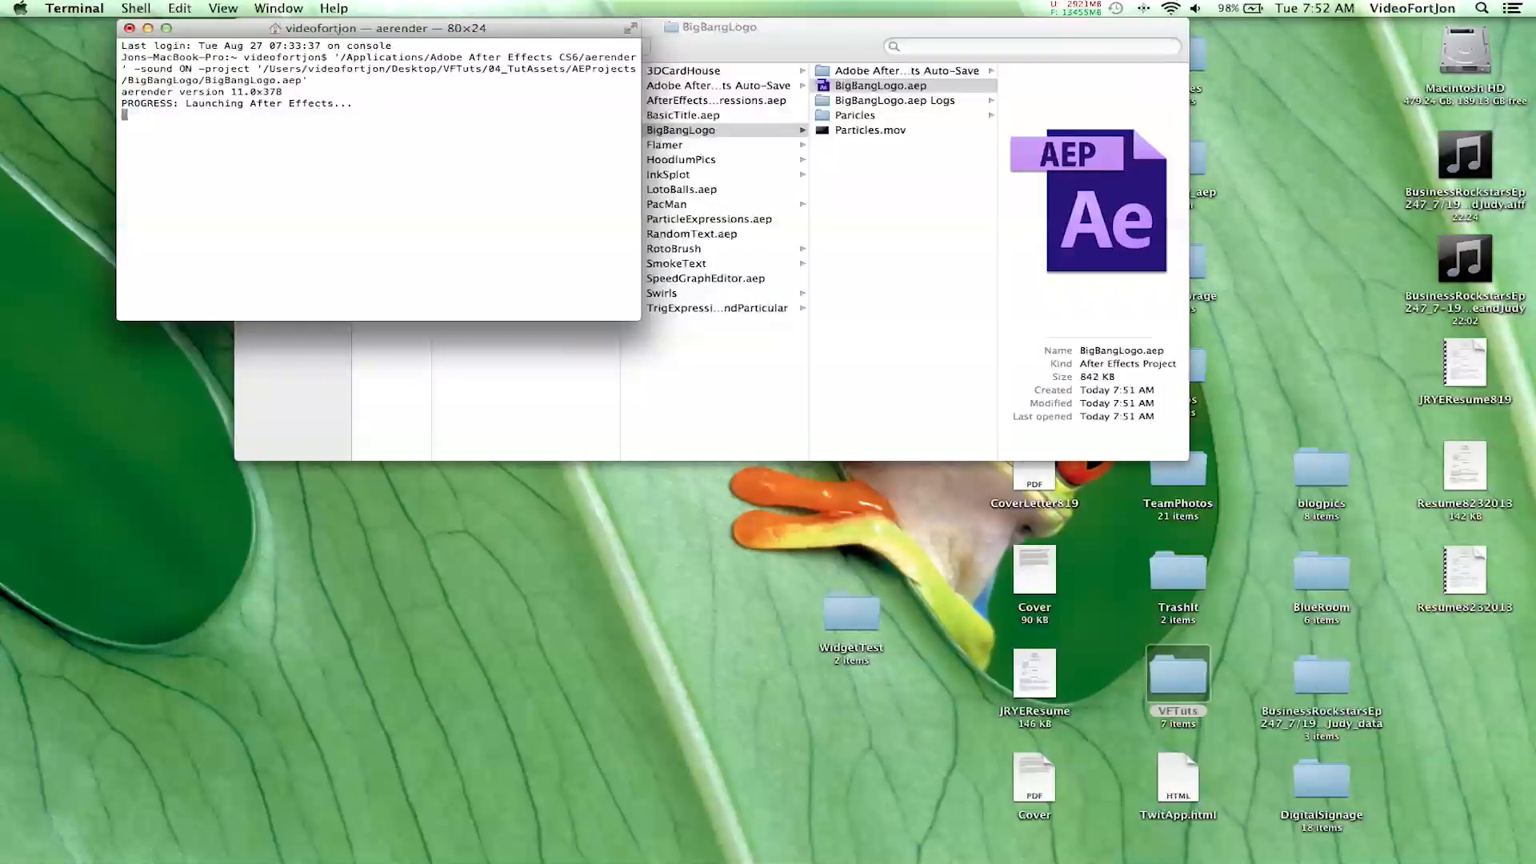
drag(381, 27, 286, 32)
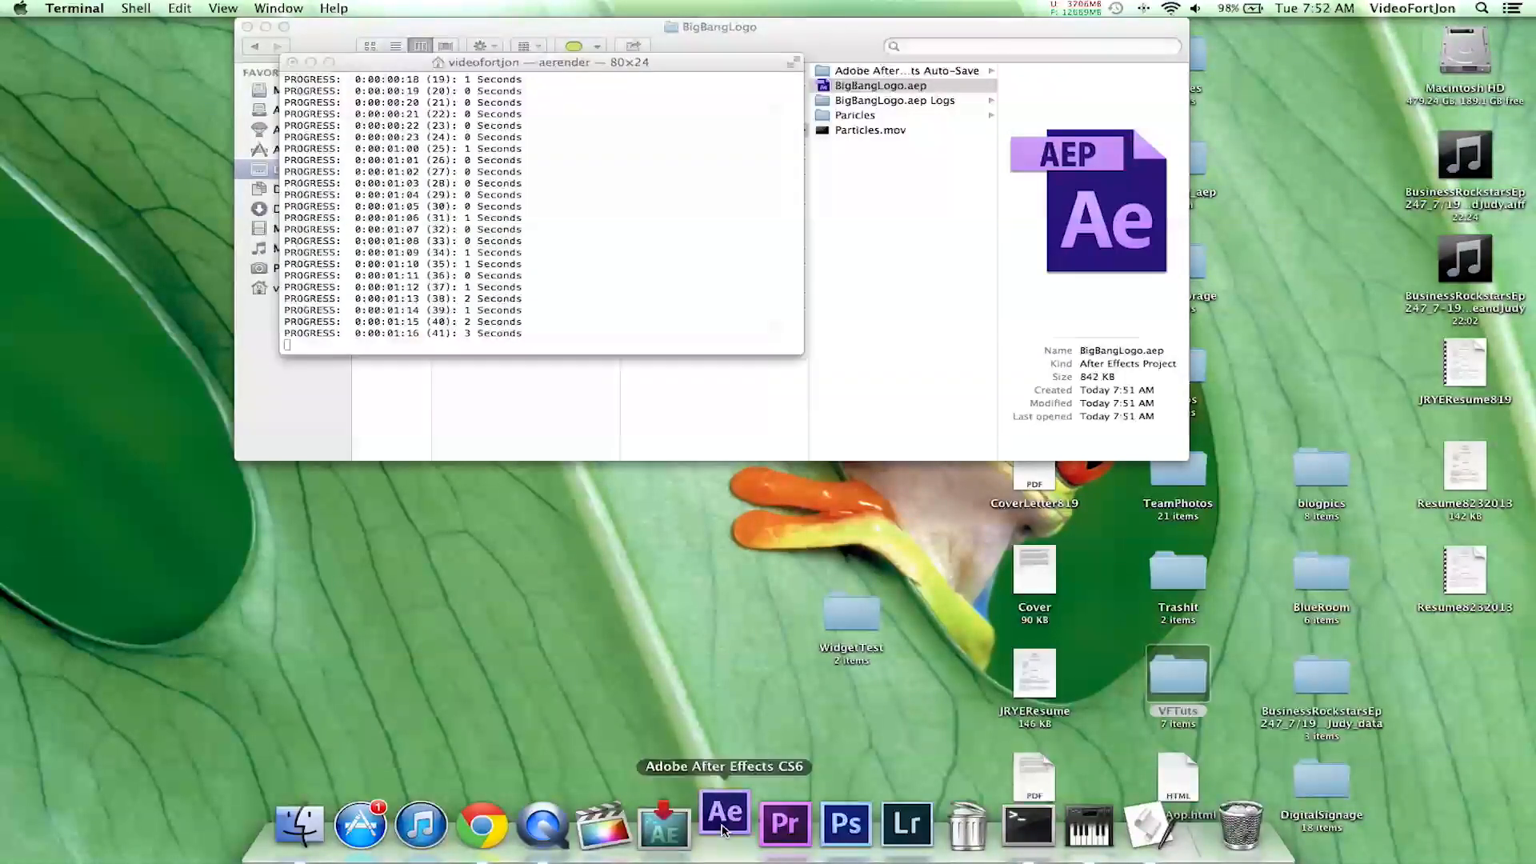
click(723, 823)
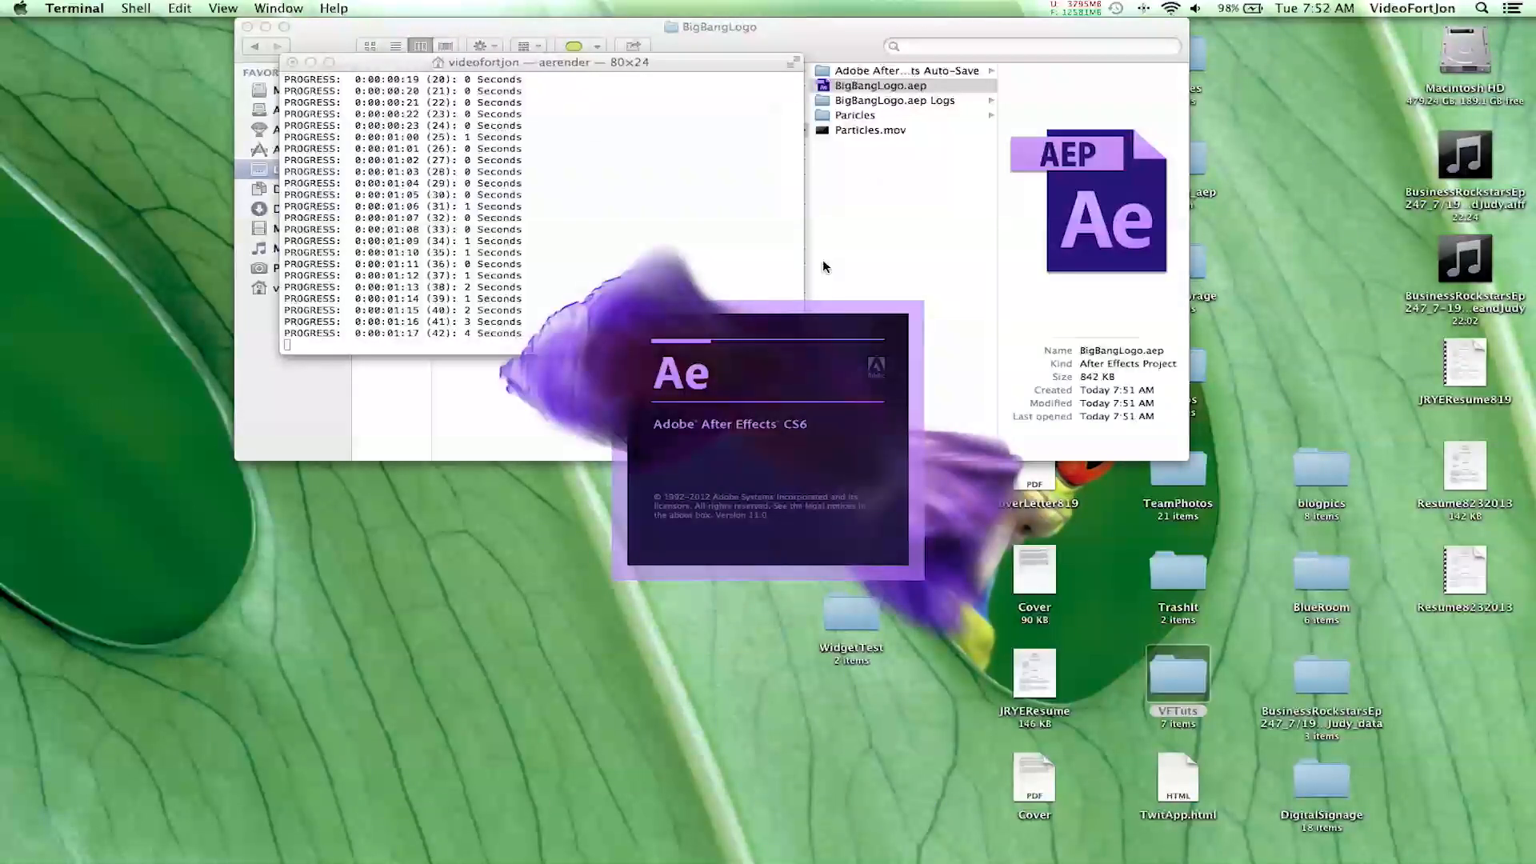
mouse_move(632, 294)
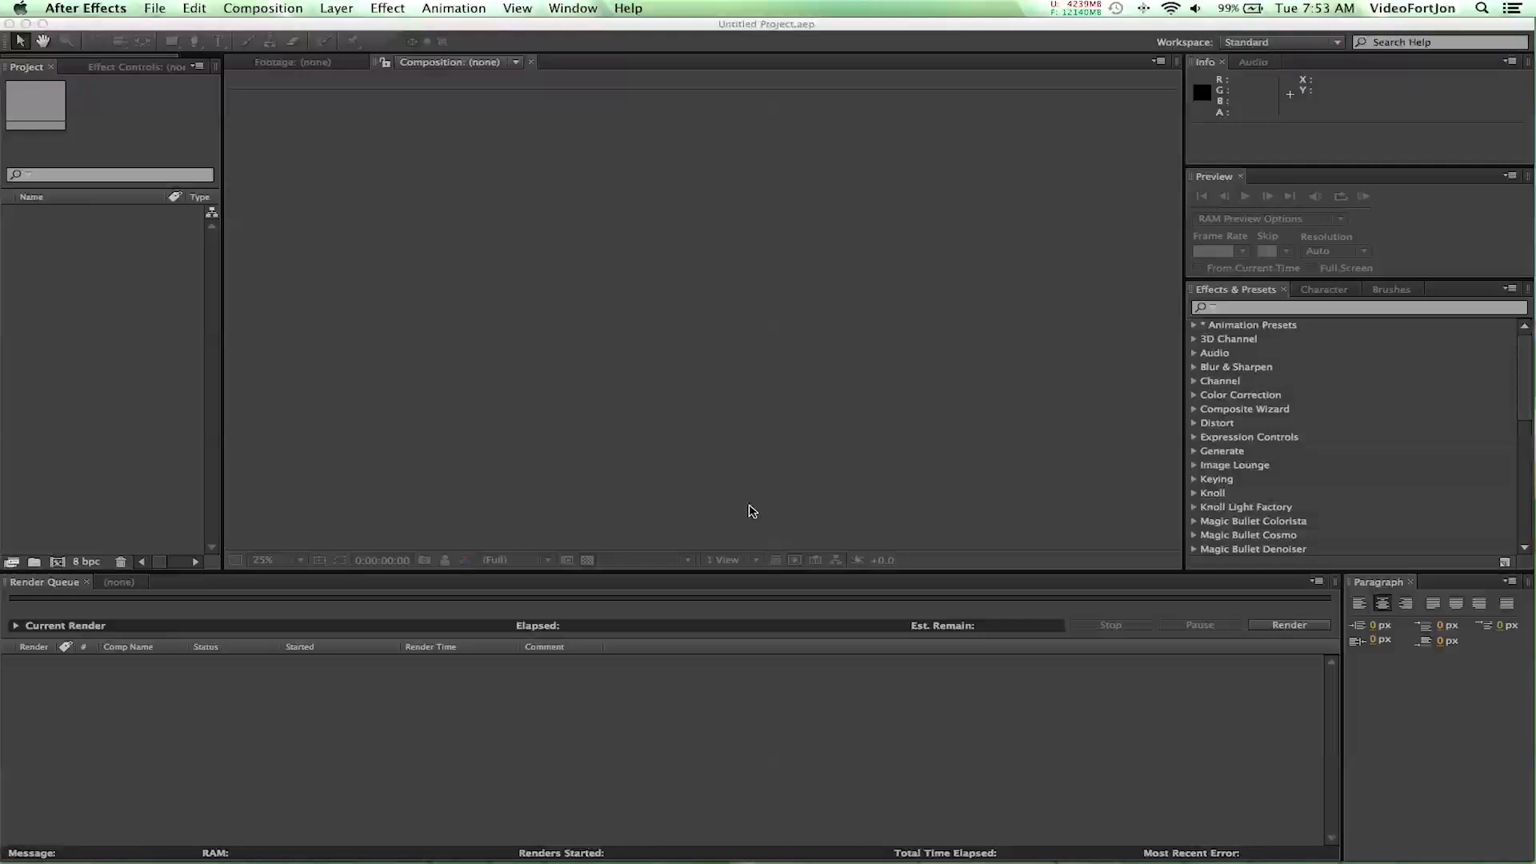
mouse_move(686, 46)
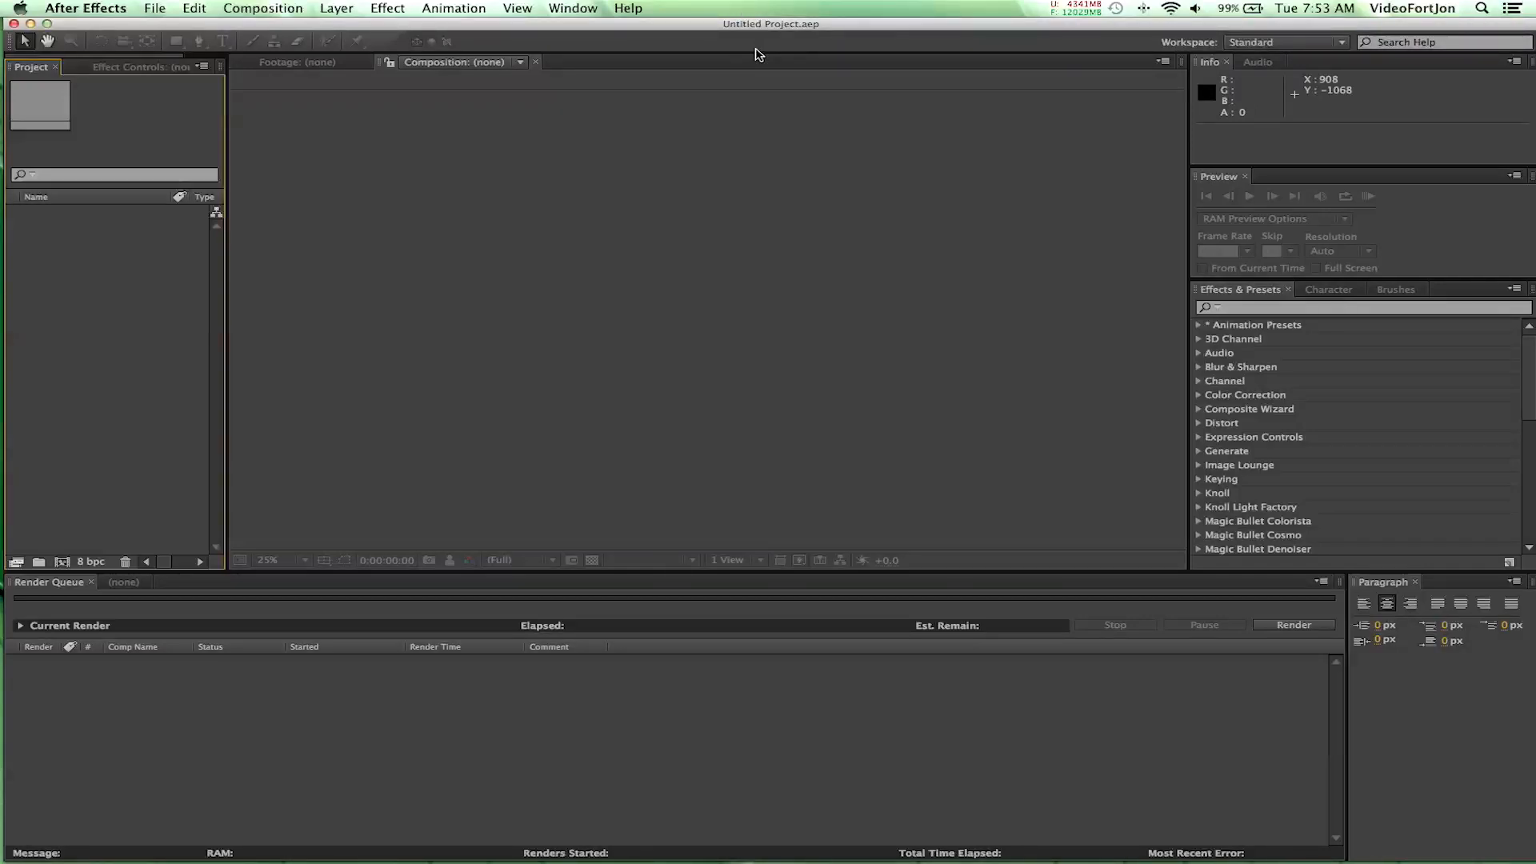
mouse_move(715, 566)
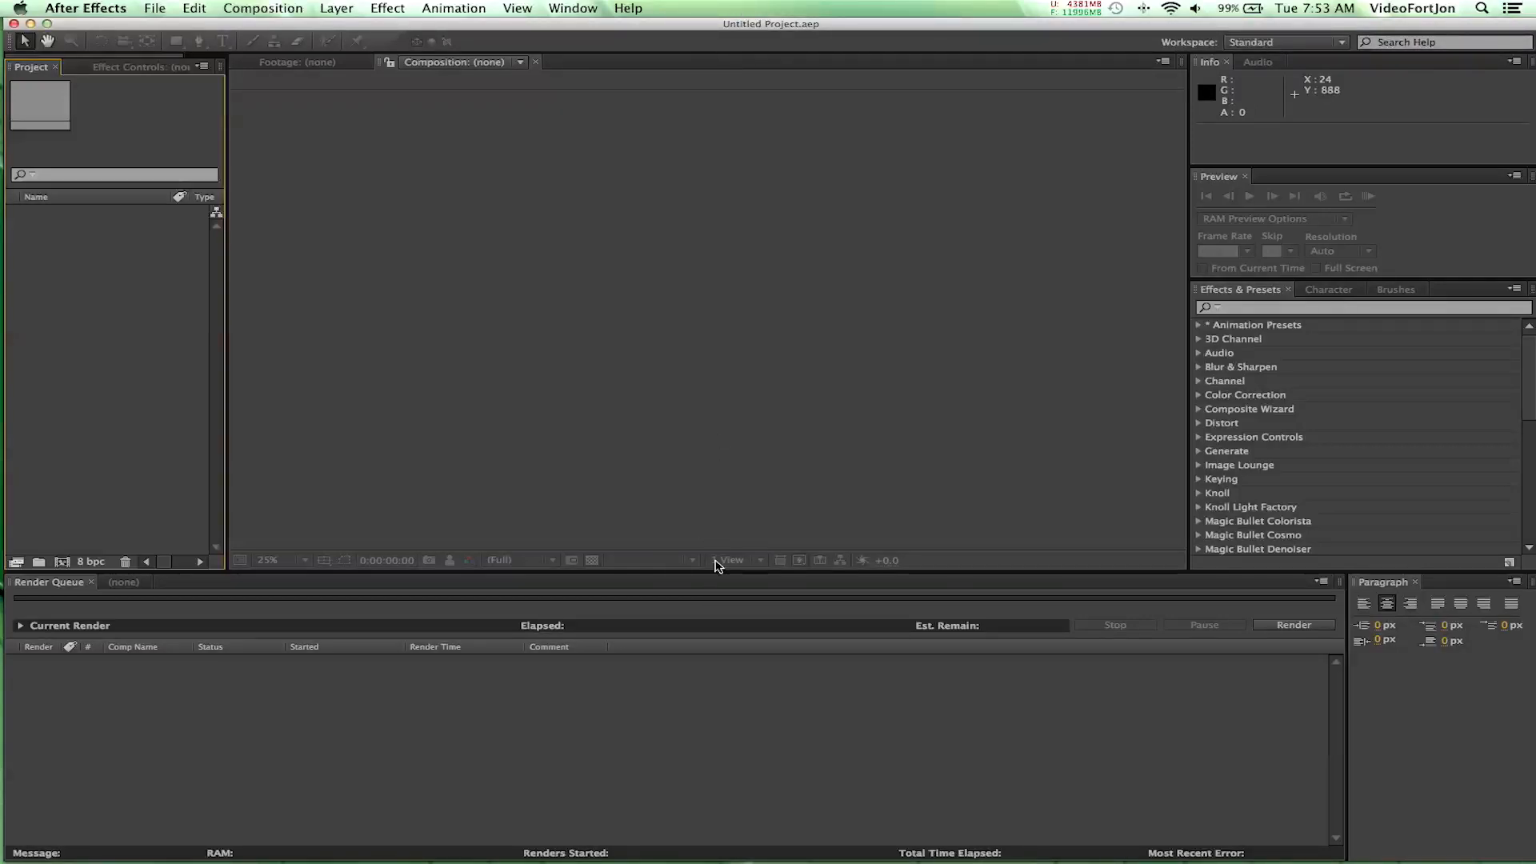